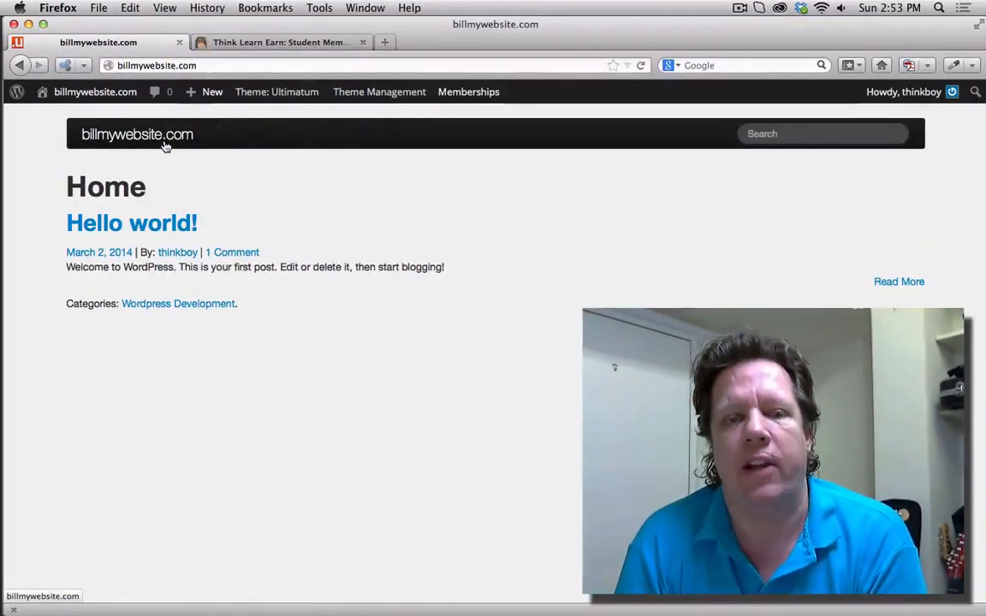
{"action": "mouse_move", "coordinate": [191, 185]}
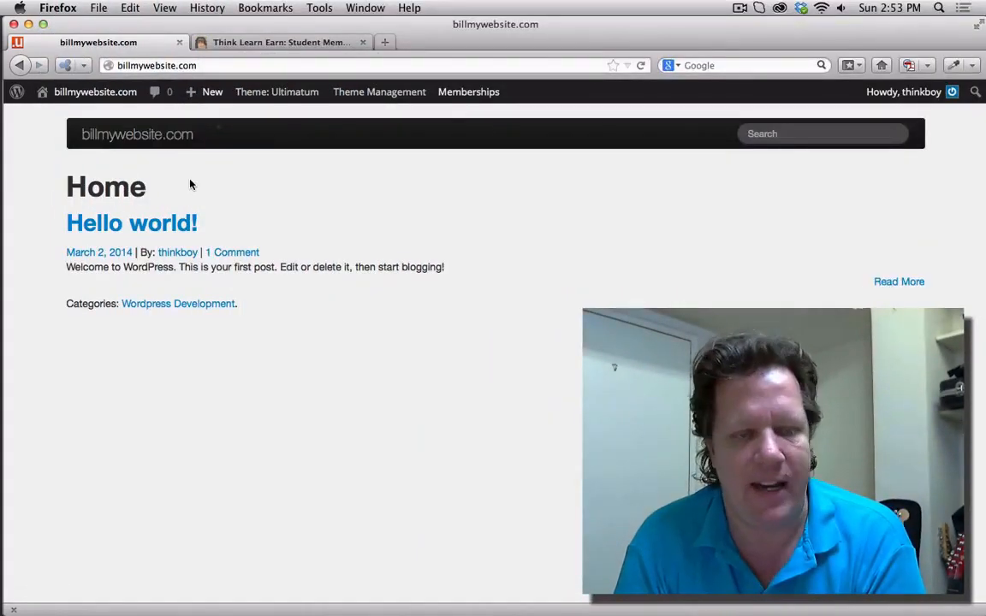
{"action": "mouse_move", "coordinate": [253, 164]}
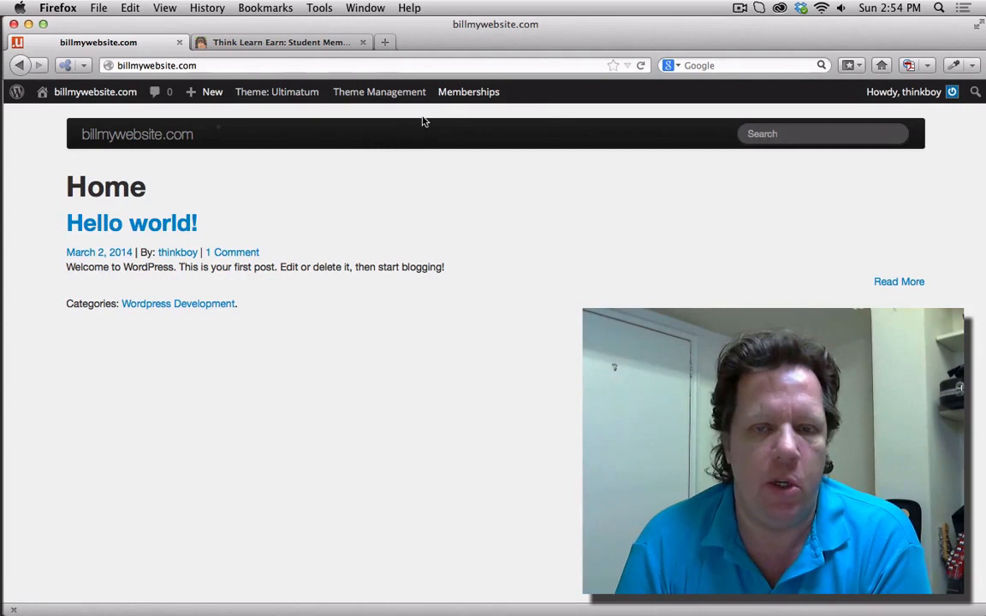
- Go to Memberships > Page Settings from the admin bar on the site's front page
{"action": "left_click", "coordinate": [469, 92]}
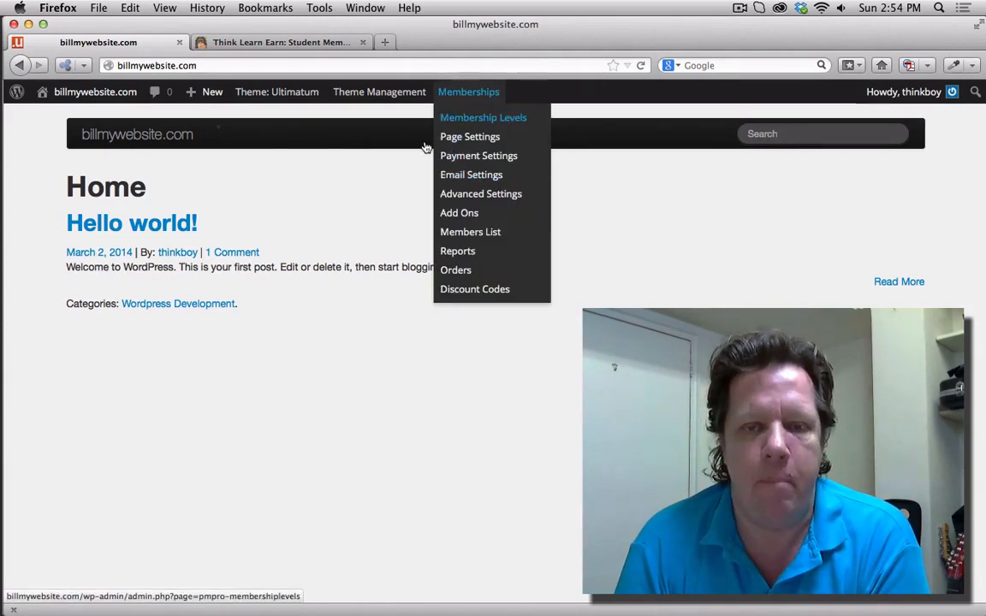
{"action": "mouse_move", "coordinate": [349, 182]}
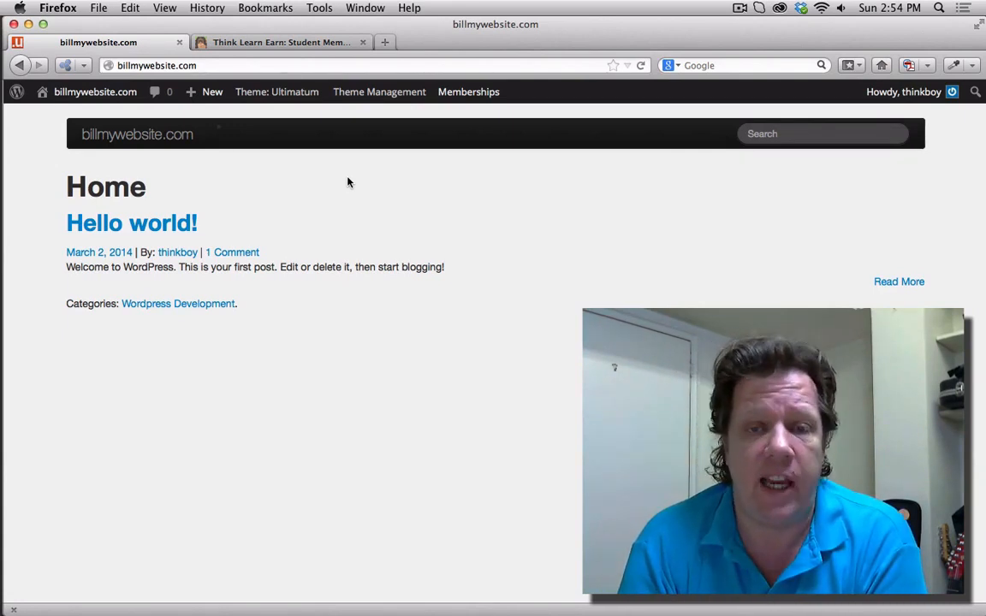
{"action": "mouse_move", "coordinate": [223, 130]}
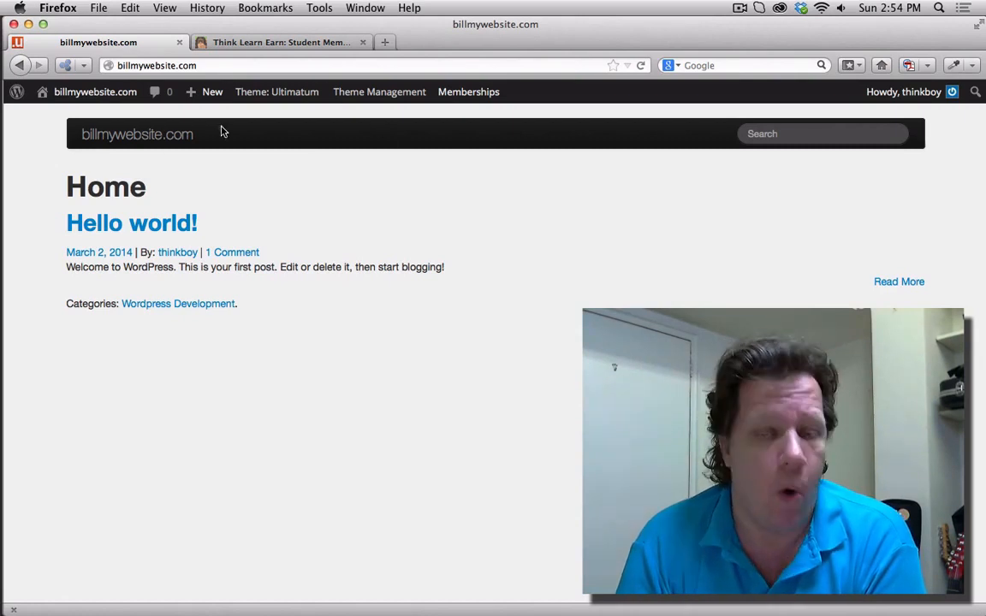
{"action": "left_click", "coordinate": [469, 93]}
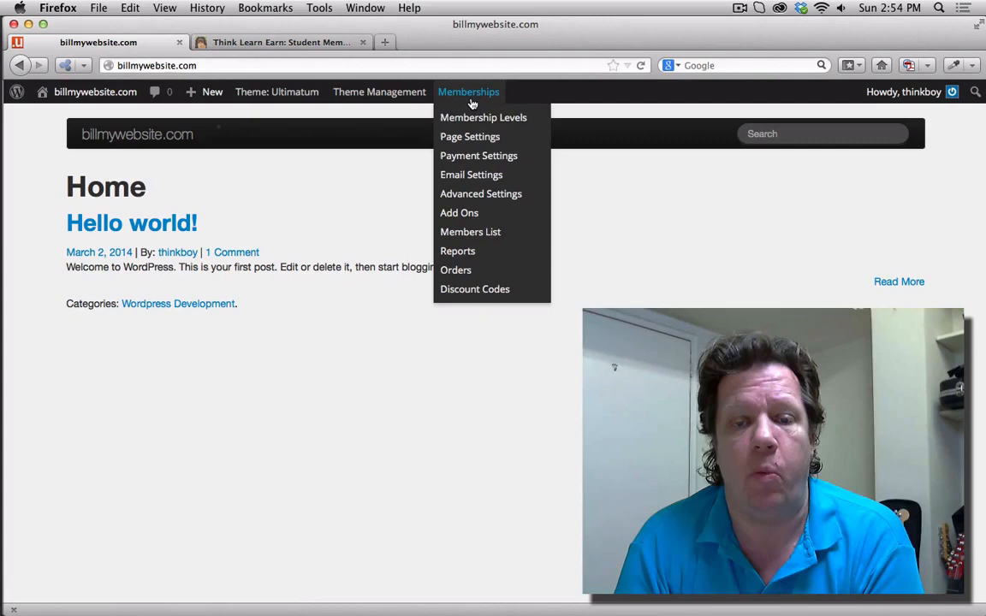
{"action": "mouse_move", "coordinate": [469, 233]}
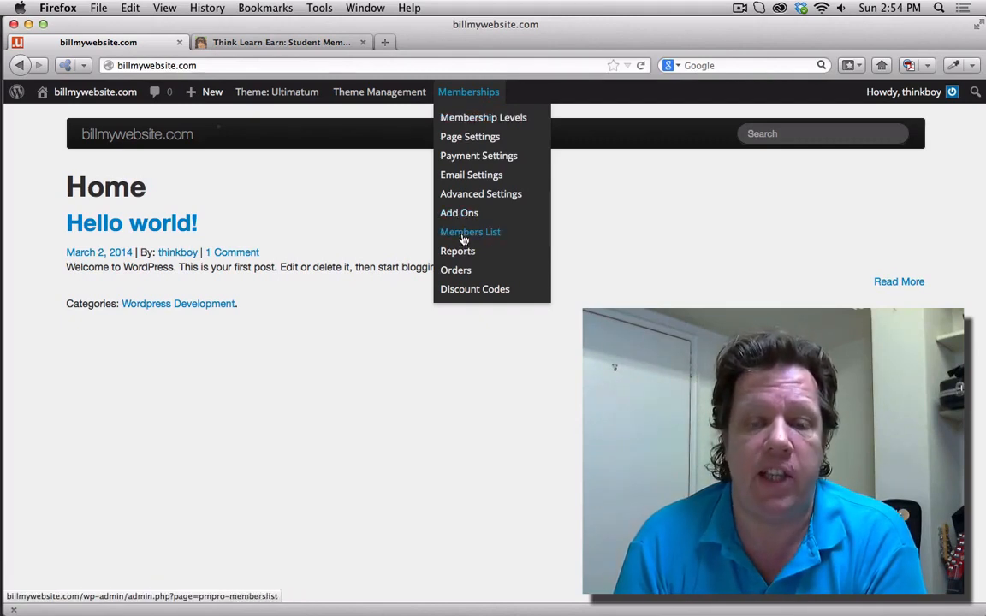
{"action": "mouse_move", "coordinate": [470, 137]}
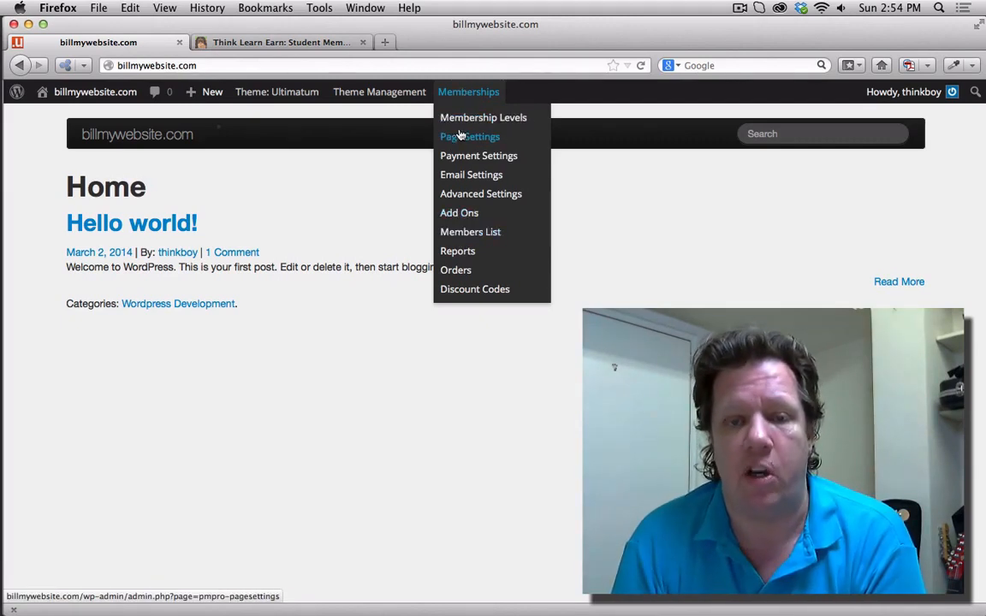
{"action": "left_click", "coordinate": [469, 137]}
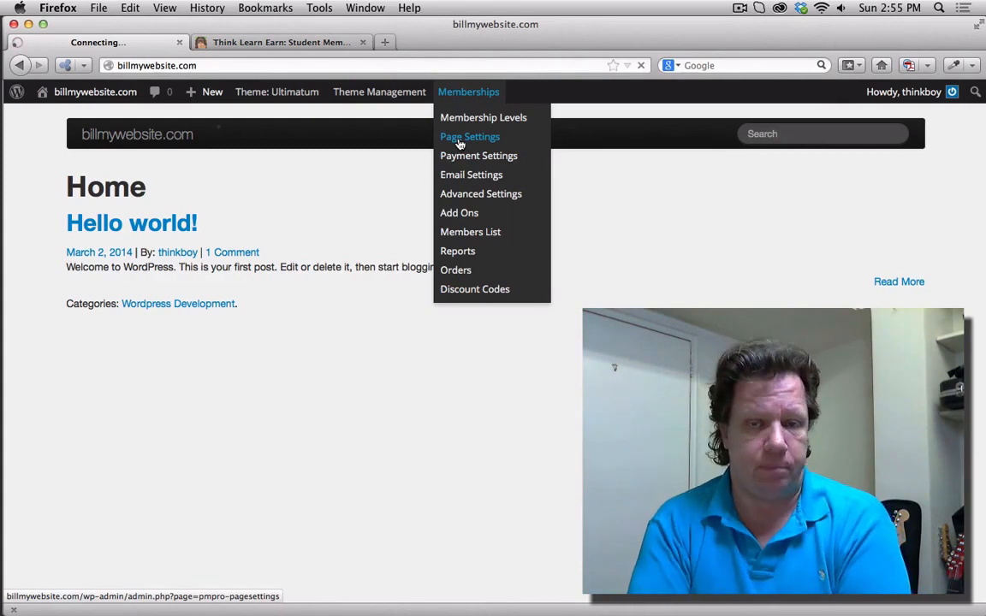
- Auto-generate the required membership pages (Account, Billing, Checkout, Levels, etc.) and save the page assignments
{"action": "left_click", "coordinate": [469, 137]}
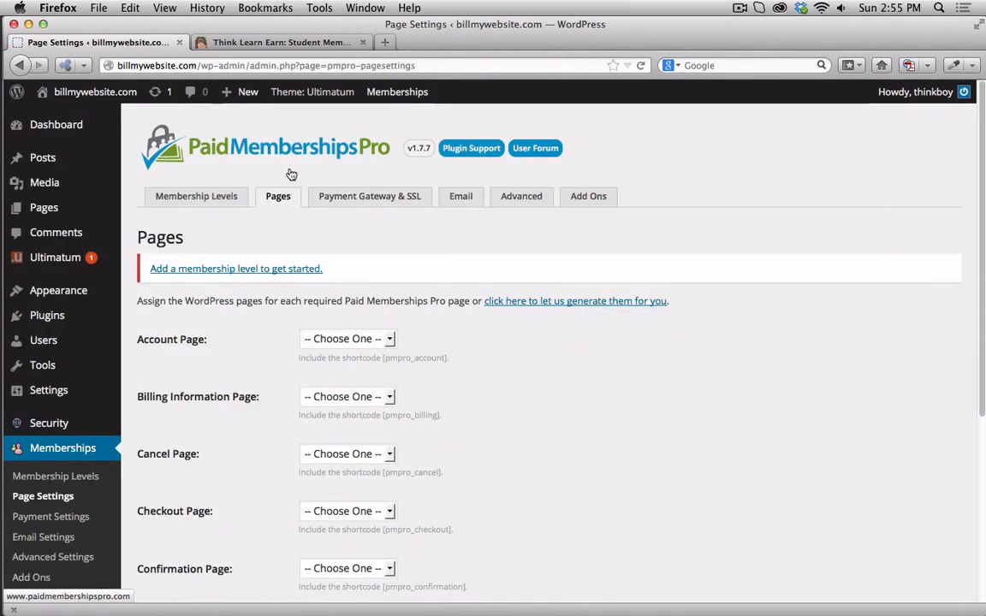
{"action": "scroll", "scroll_direction": "down", "scroll_amount": 3}
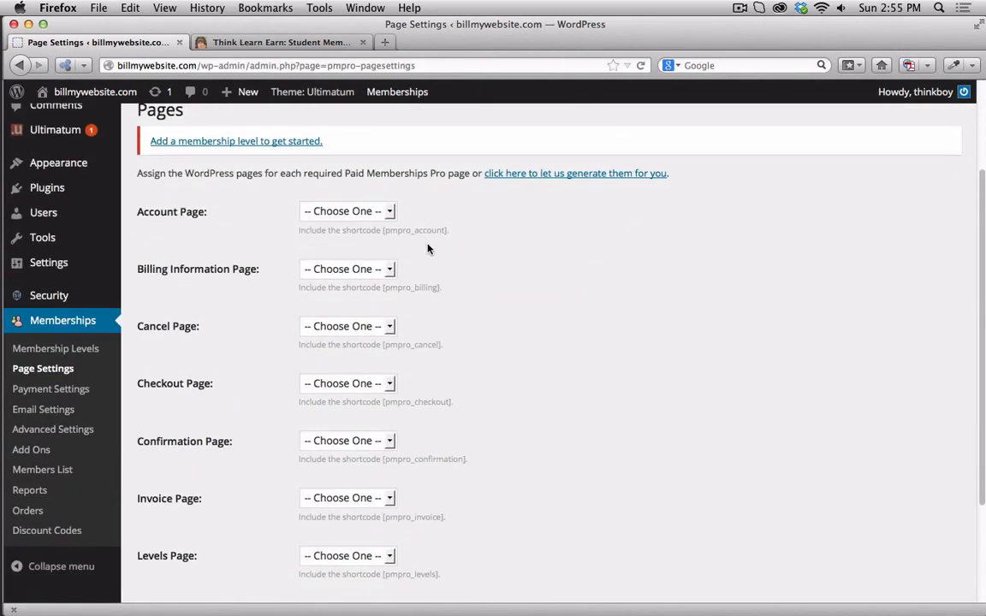
{"action": "mouse_move", "coordinate": [505, 263]}
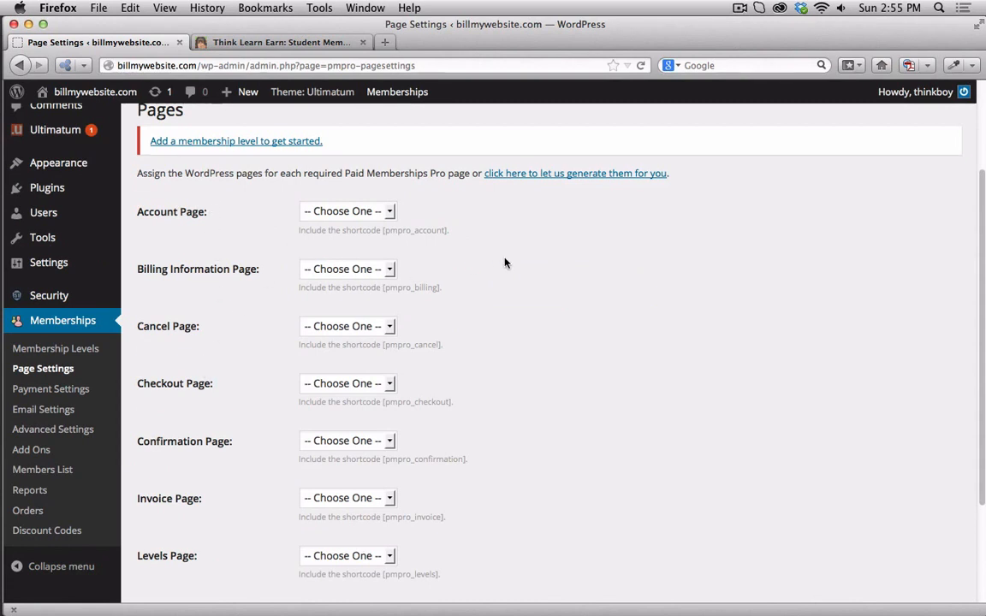
{"action": "mouse_move", "coordinate": [502, 253]}
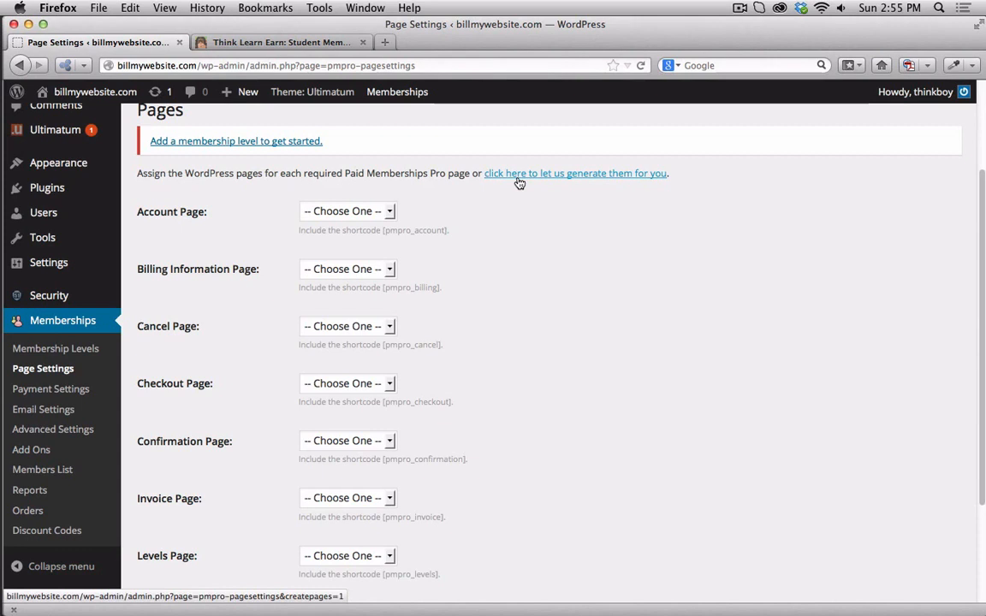
{"action": "mouse_move", "coordinate": [546, 174]}
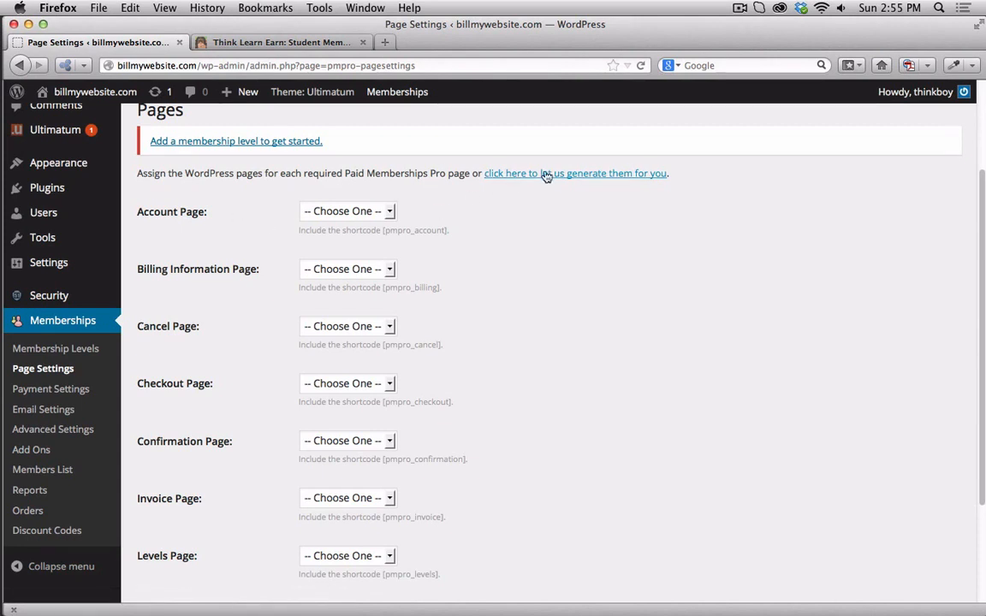
{"action": "left_click", "coordinate": [576, 173]}
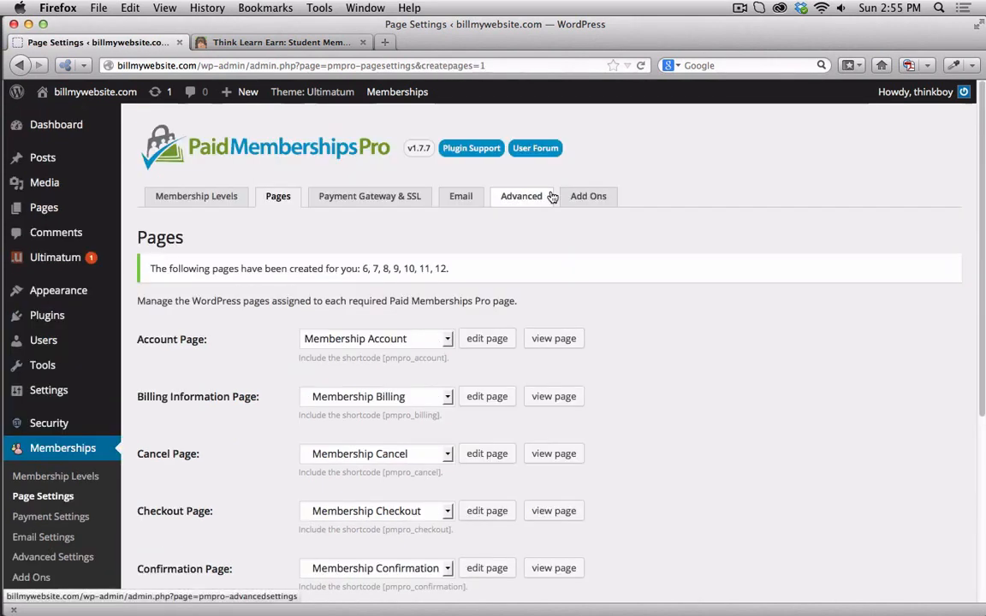
{"action": "scroll", "scroll_direction": "down", "scroll_amount": 3}
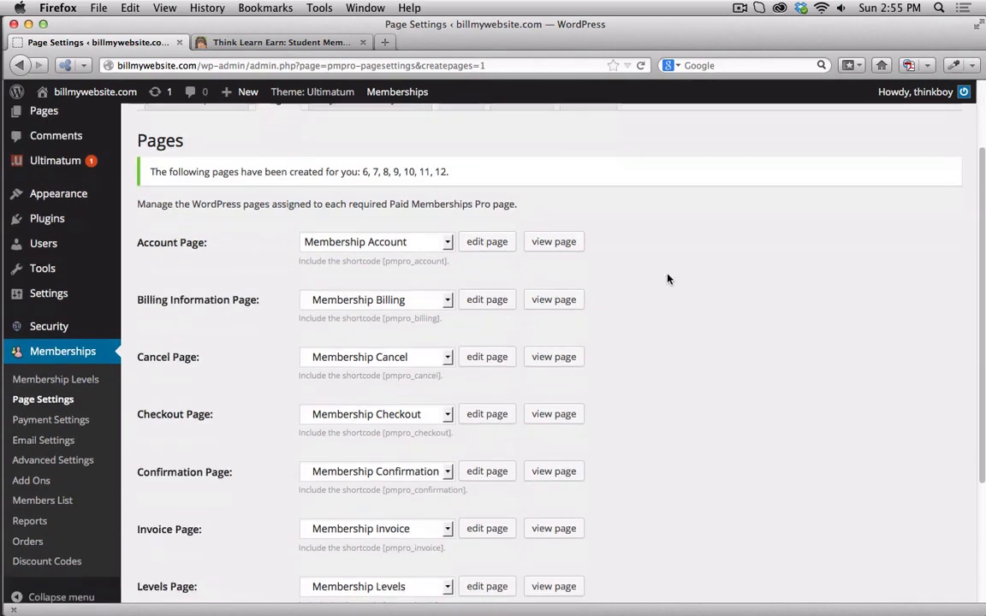
{"action": "left_click", "coordinate": [175, 497]}
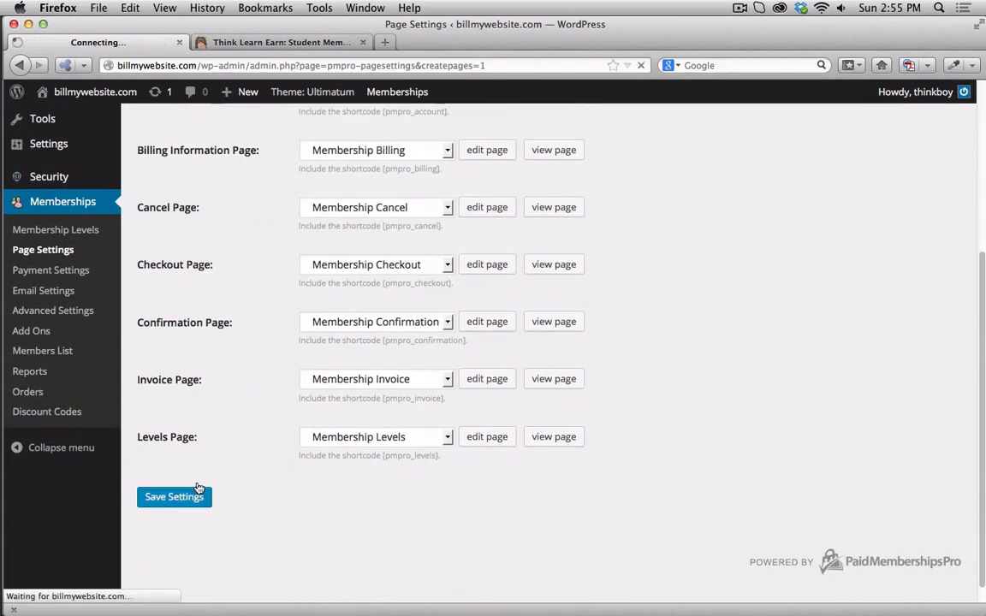
{"action": "left_click", "coordinate": [175, 497]}
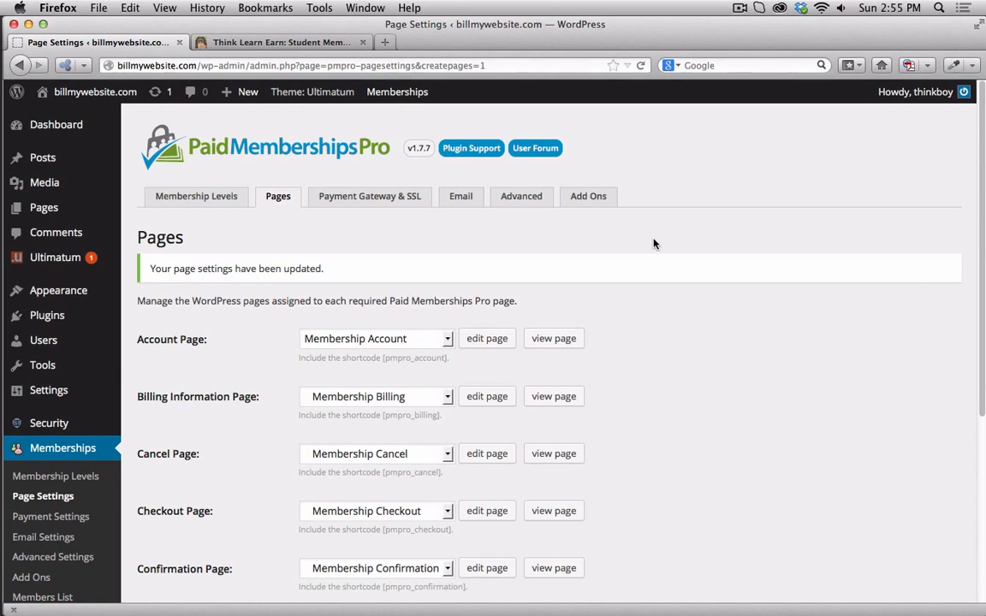
{"action": "mouse_move", "coordinate": [671, 243]}
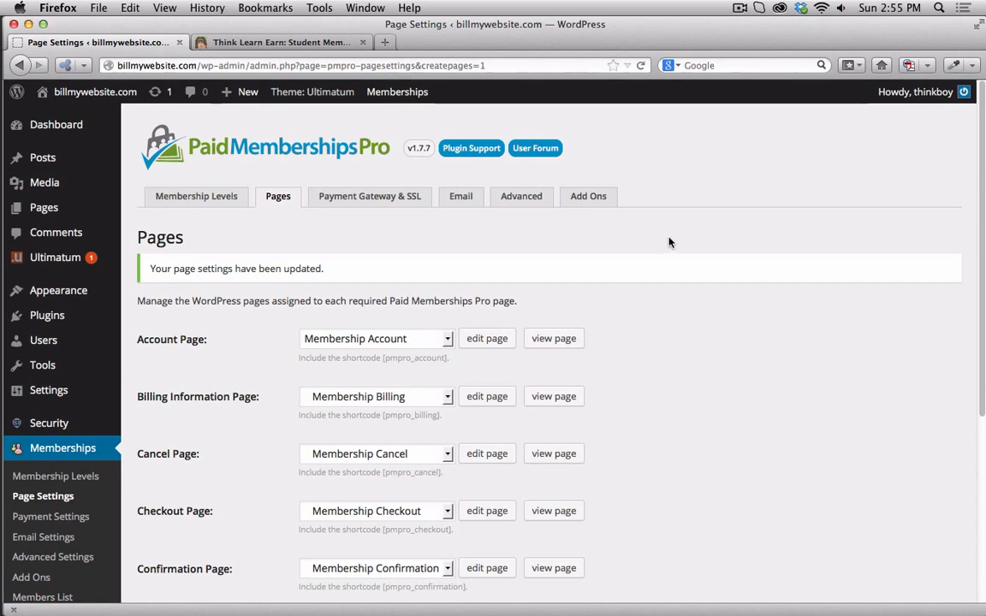
{"action": "mouse_move", "coordinate": [395, 209]}
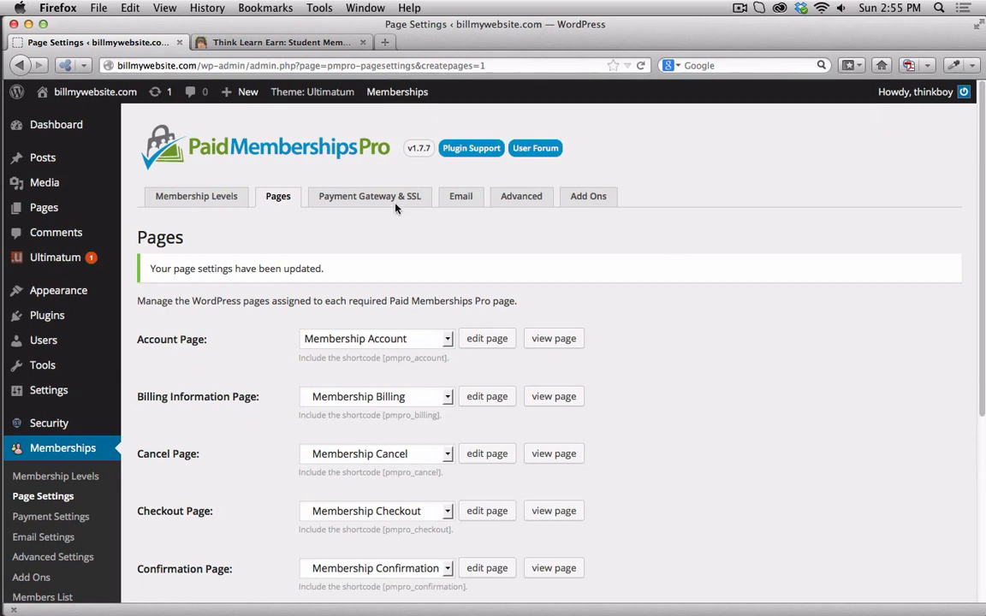
{"action": "mouse_move", "coordinate": [387, 175]}
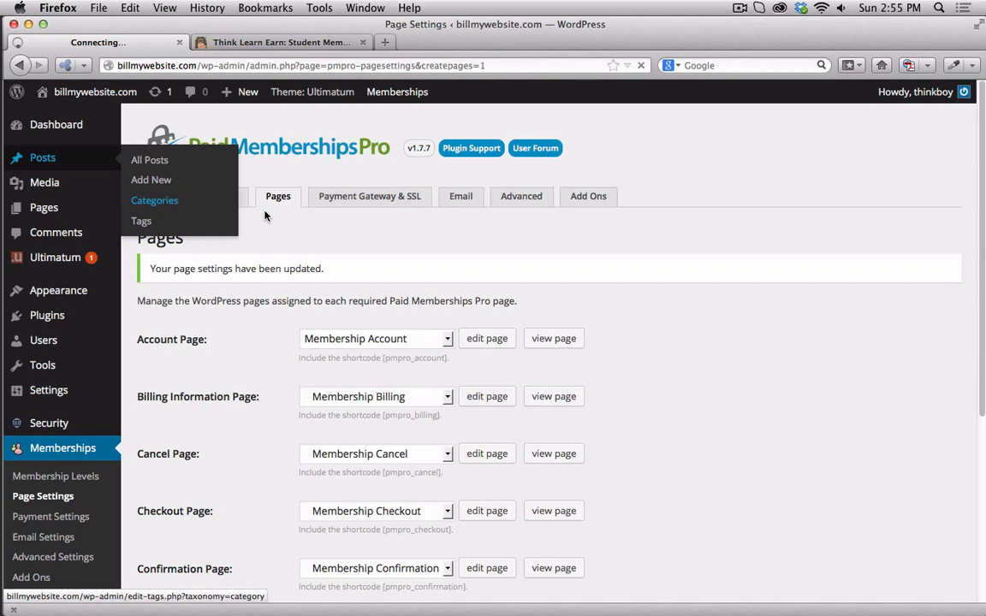
- Review the post categories, then go to Memberships > Membership Levels, which lists no levels yet
{"action": "left_click", "coordinate": [154, 201]}
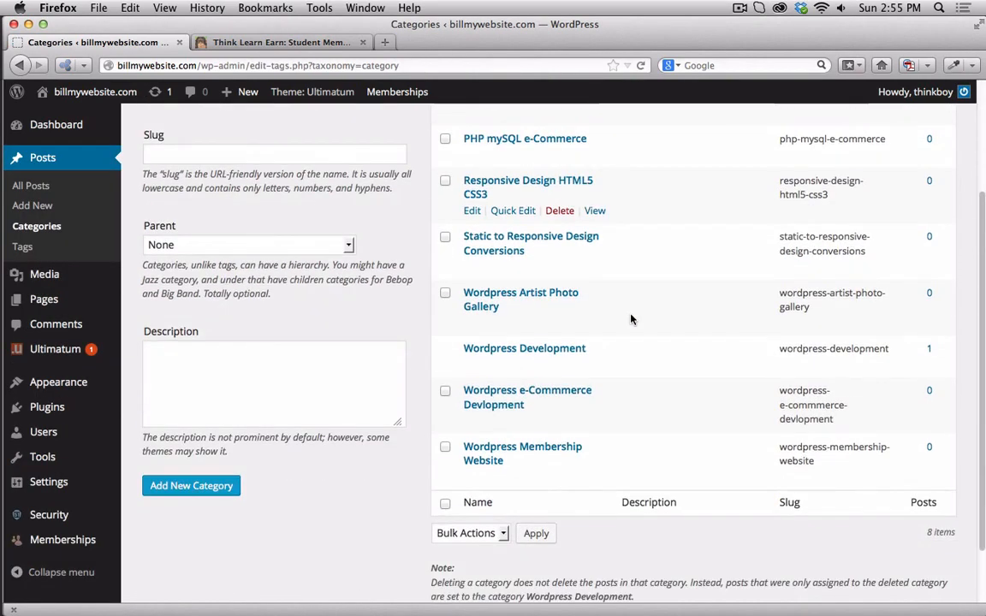
{"action": "scroll", "scroll_direction": "up", "scroll_amount": 3}
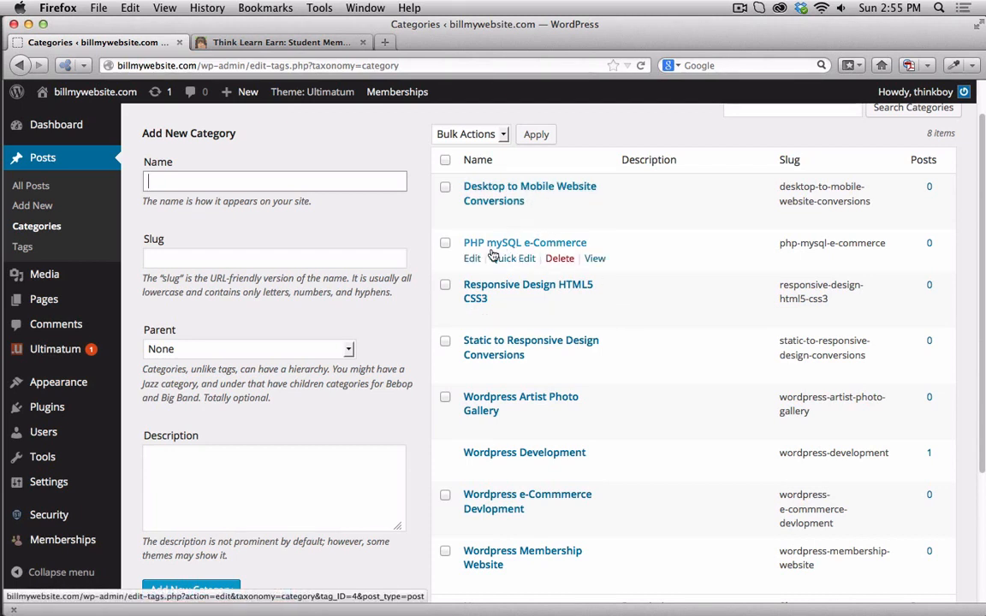
{"action": "mouse_move", "coordinate": [551, 284]}
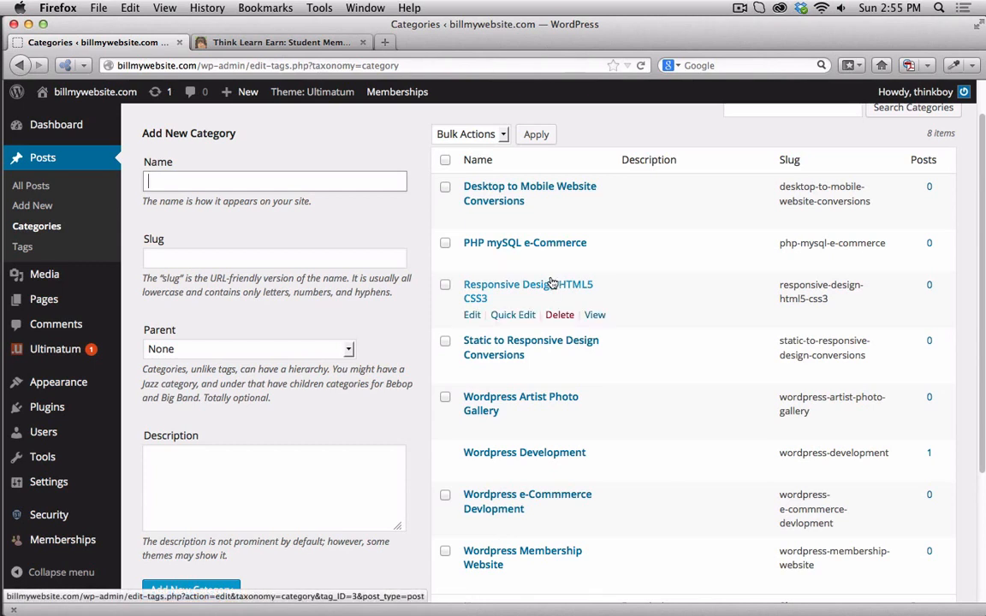
{"action": "mouse_move", "coordinate": [493, 305]}
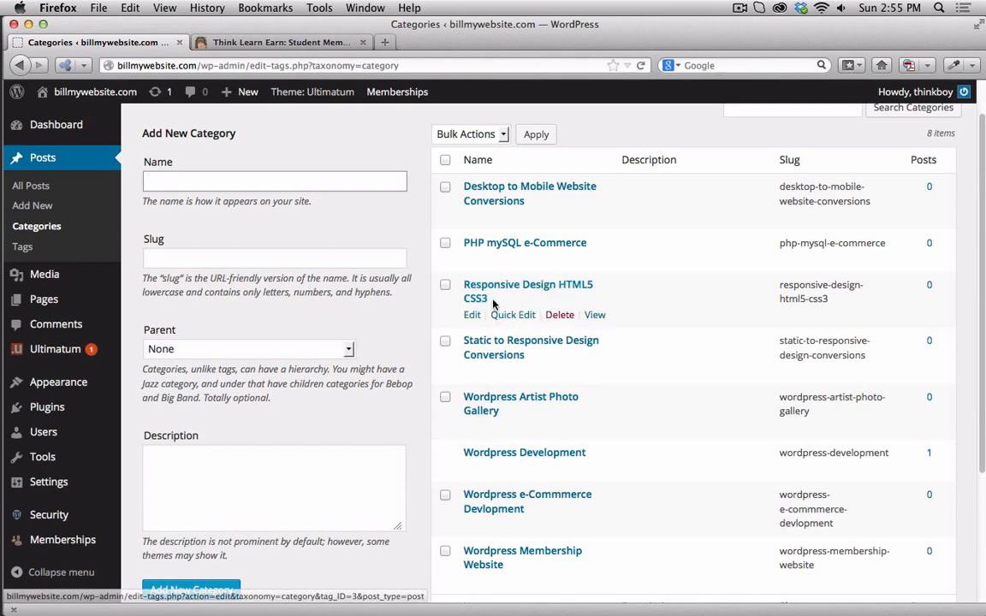
{"action": "mouse_move", "coordinate": [521, 397]}
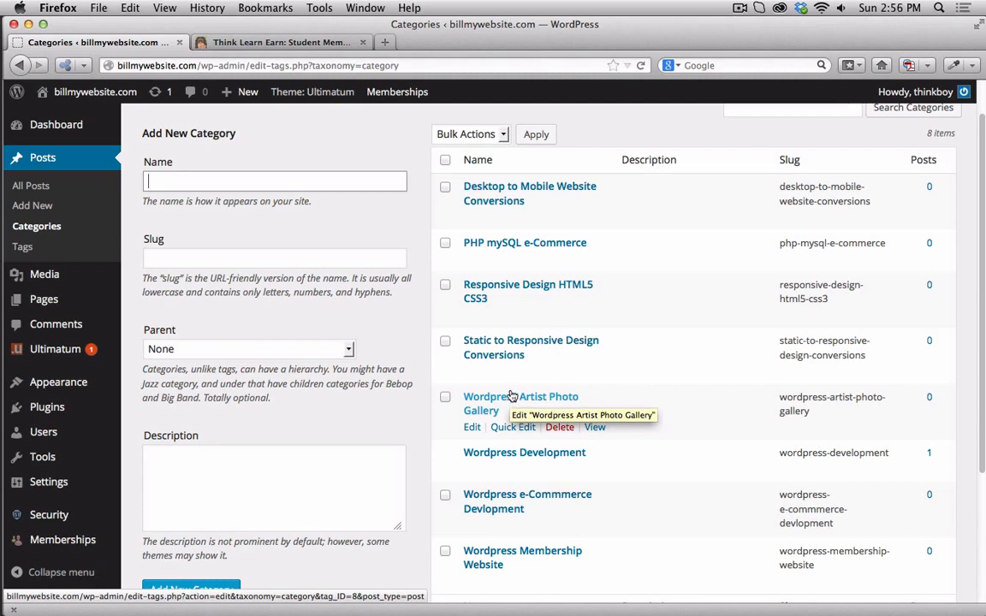
{"action": "left_click", "coordinate": [397, 92]}
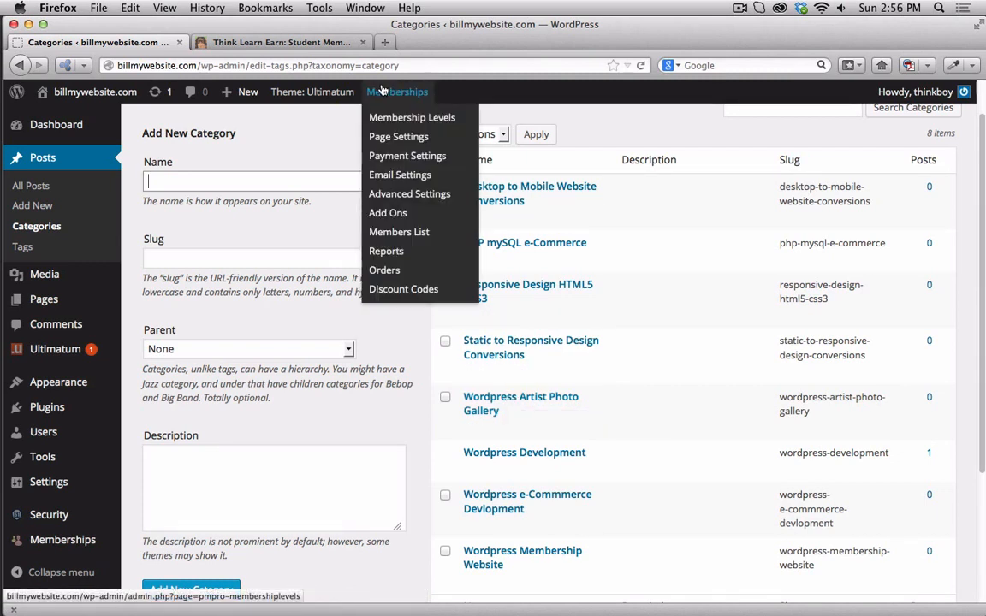
{"action": "left_click", "coordinate": [411, 116]}
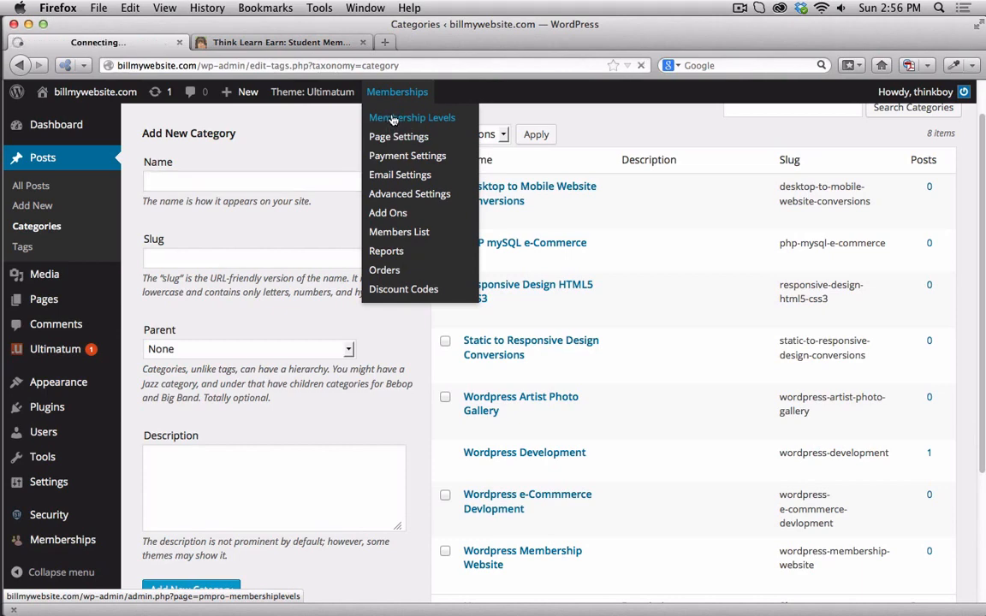
{"action": "left_click", "coordinate": [411, 116]}
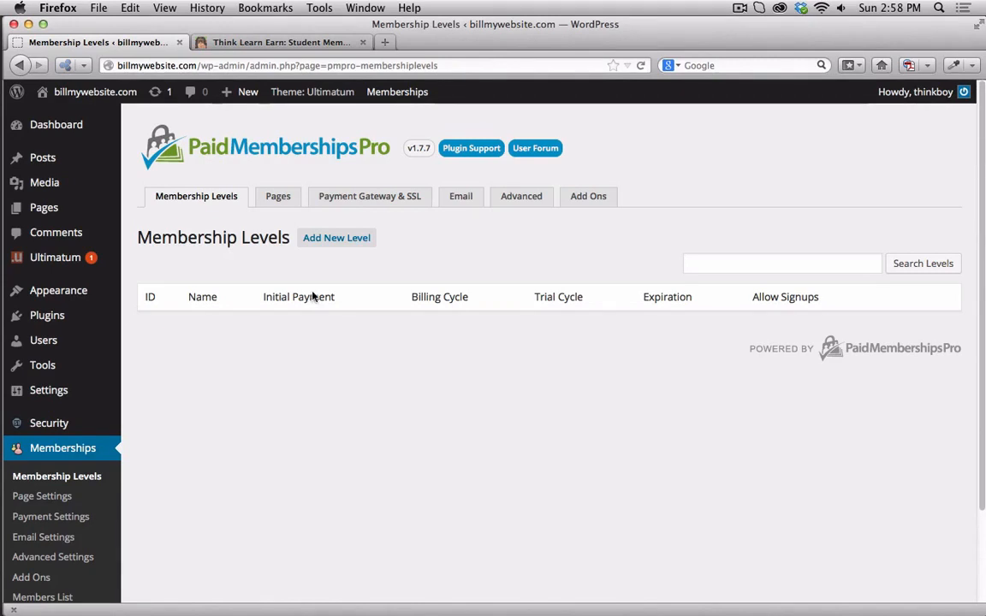
- Add a new level named 'wordpress e-commerc' with placeholder description and confirmation text
{"action": "left_click", "coordinate": [336, 236]}
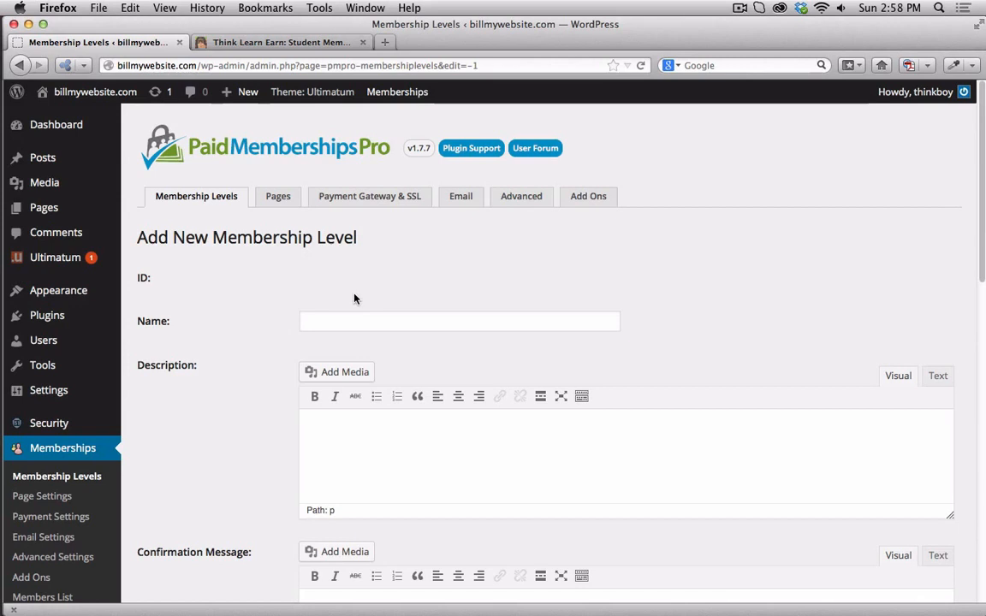
{"action": "left_click", "coordinate": [459, 322]}
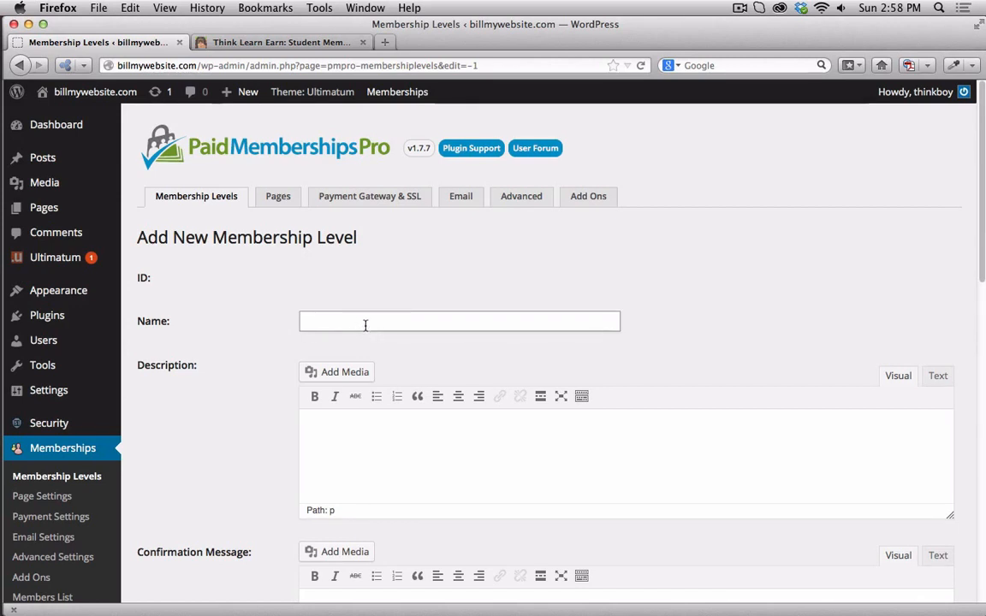
{"action": "type", "text": "web"}
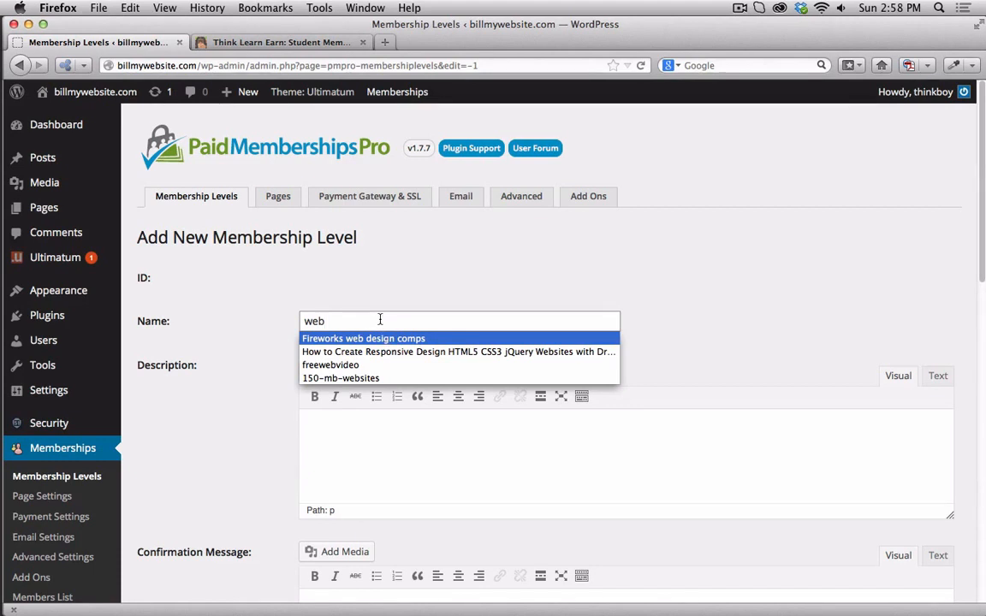
{"action": "type", "text": "wordepress"}
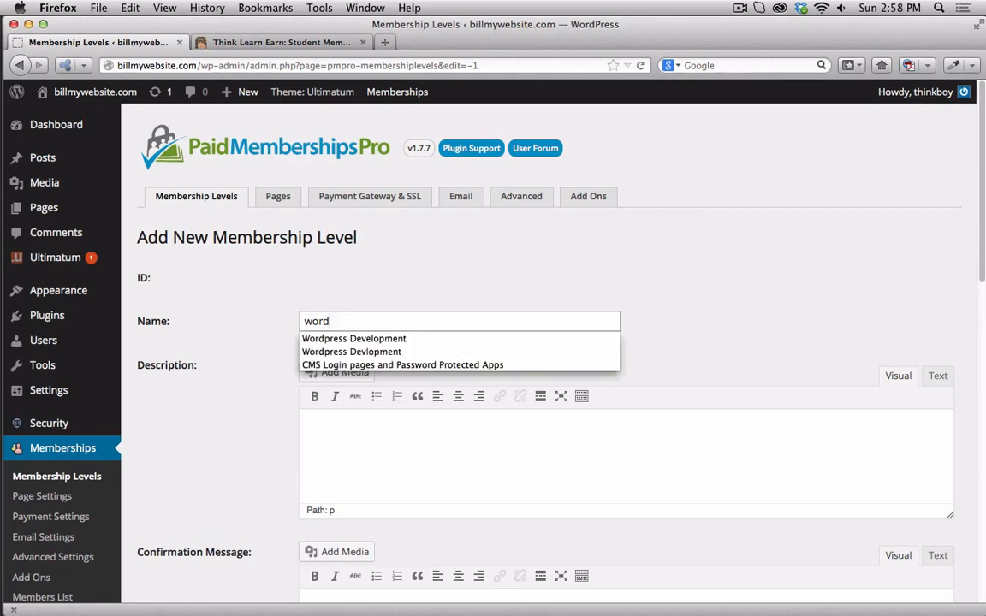
{"action": "type", "text": "press"}
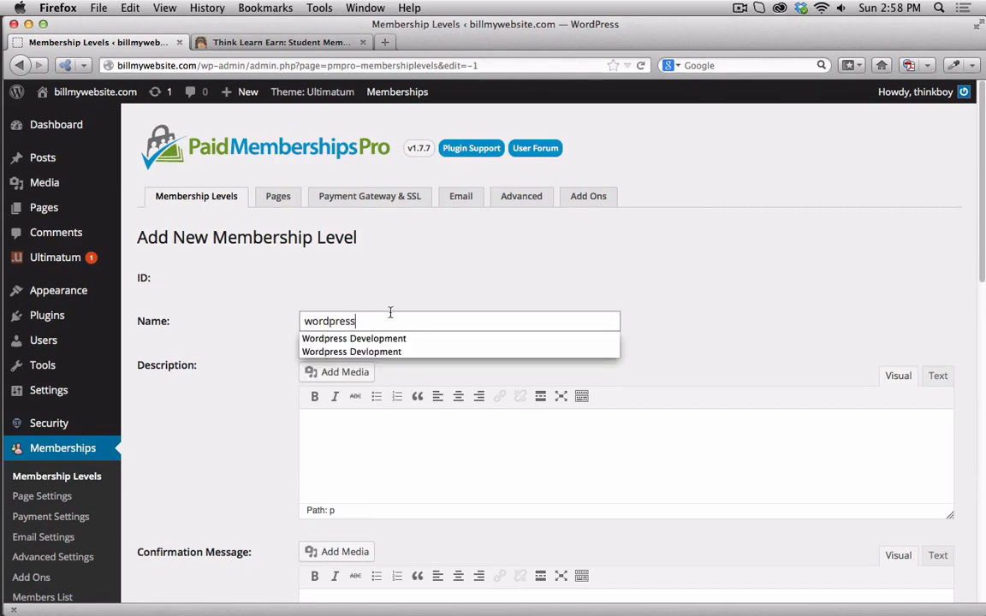
{"action": "type", "text": "e="}
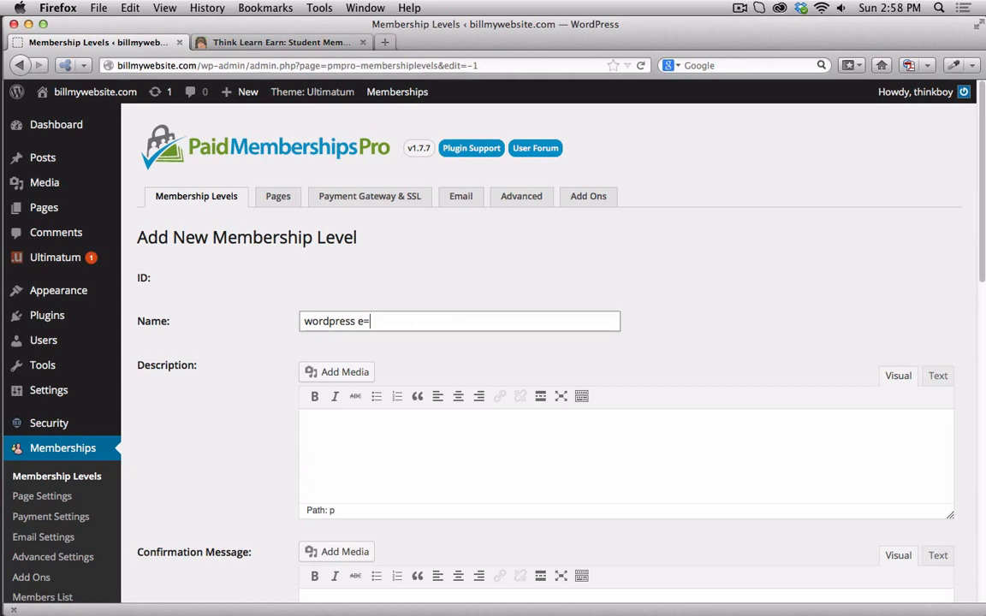
{"action": "type", "text": "-"}
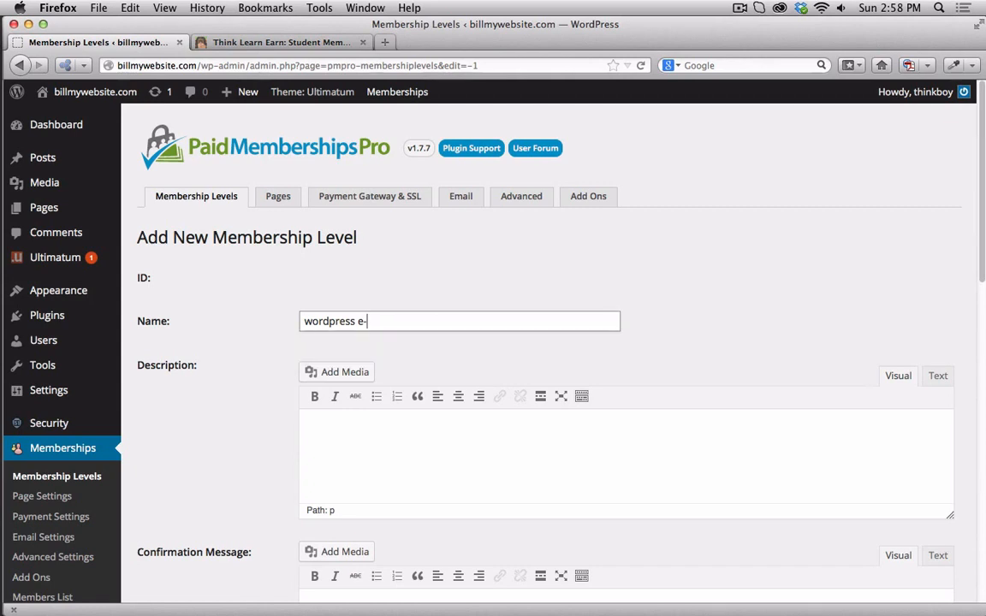
{"action": "type", "text": "commer"}
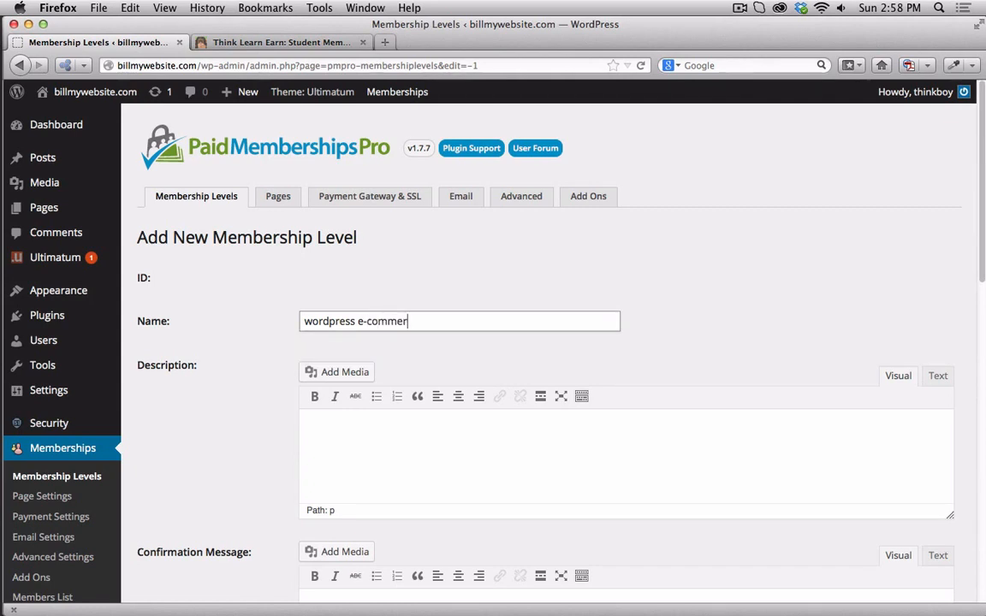
{"action": "type", "text": "sds"}
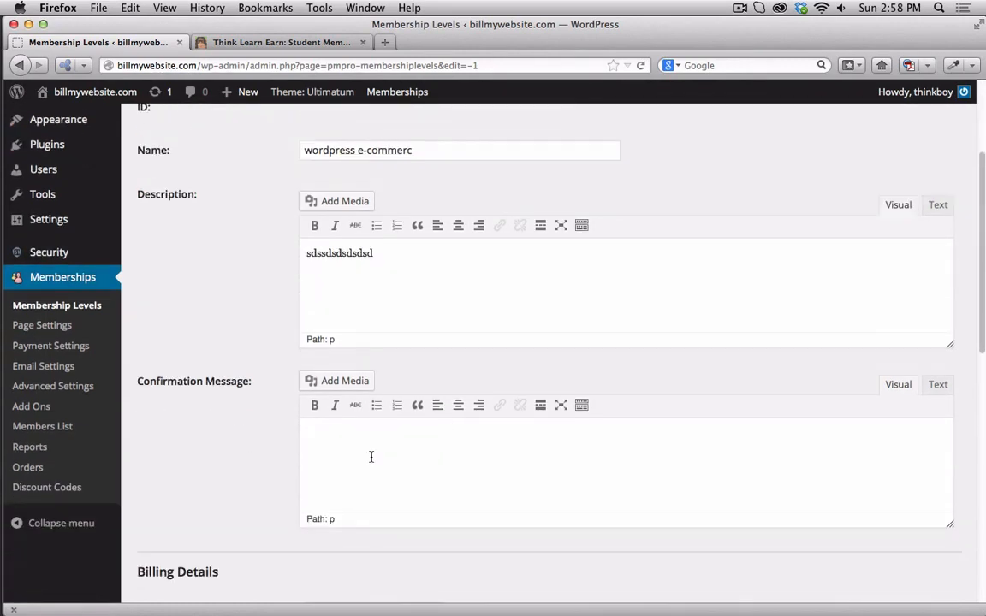
{"action": "type", "text": "sdsdsdsdsdsdsds"}
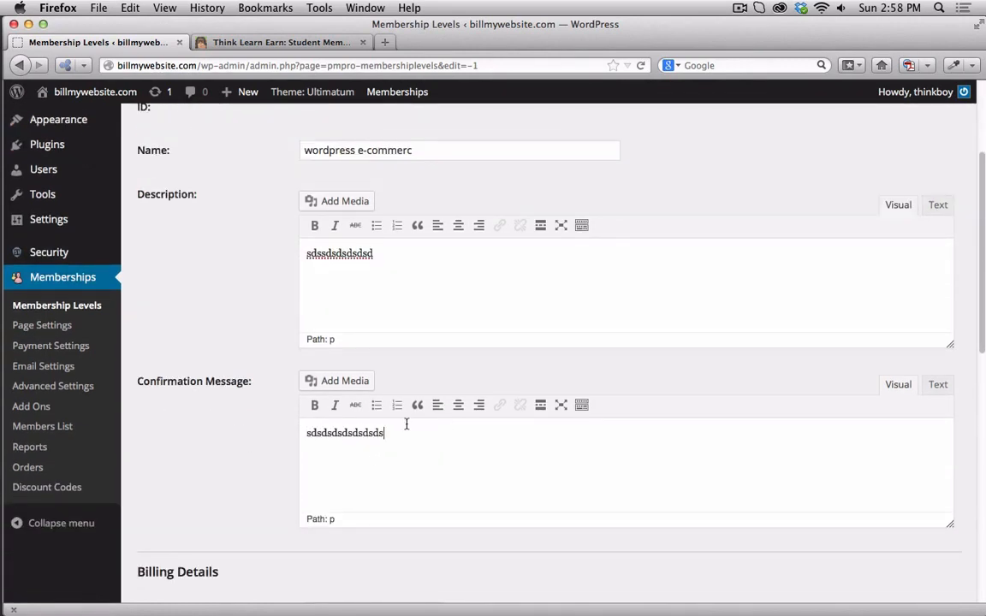
- Set the initial payment to 2000, limit it to the Wordpress e-Commerce Development category, and save the level
{"action": "scroll", "scroll_direction": "down", "scroll_amount": 3}
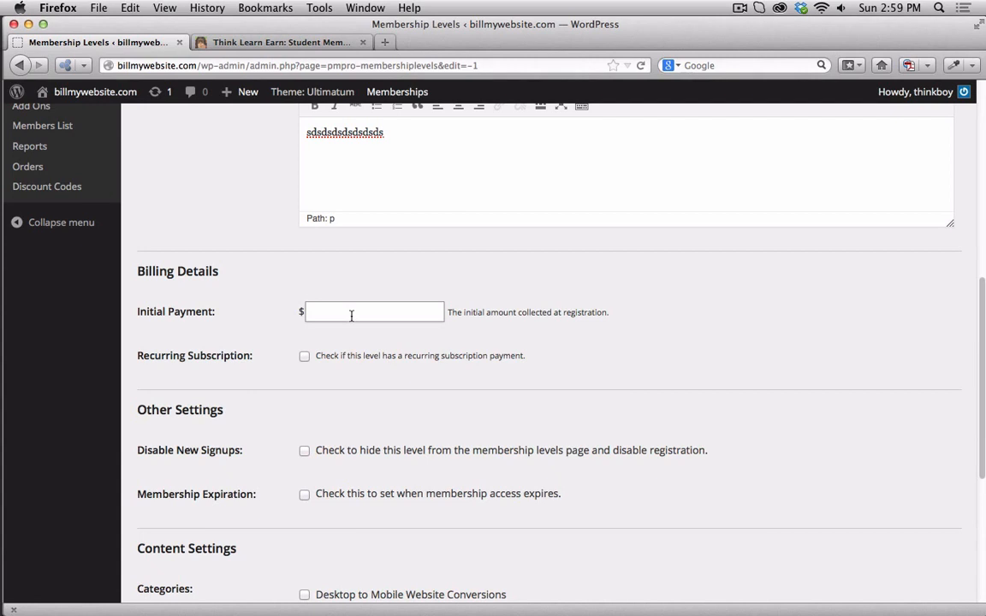
{"action": "type", "text": "2000"}
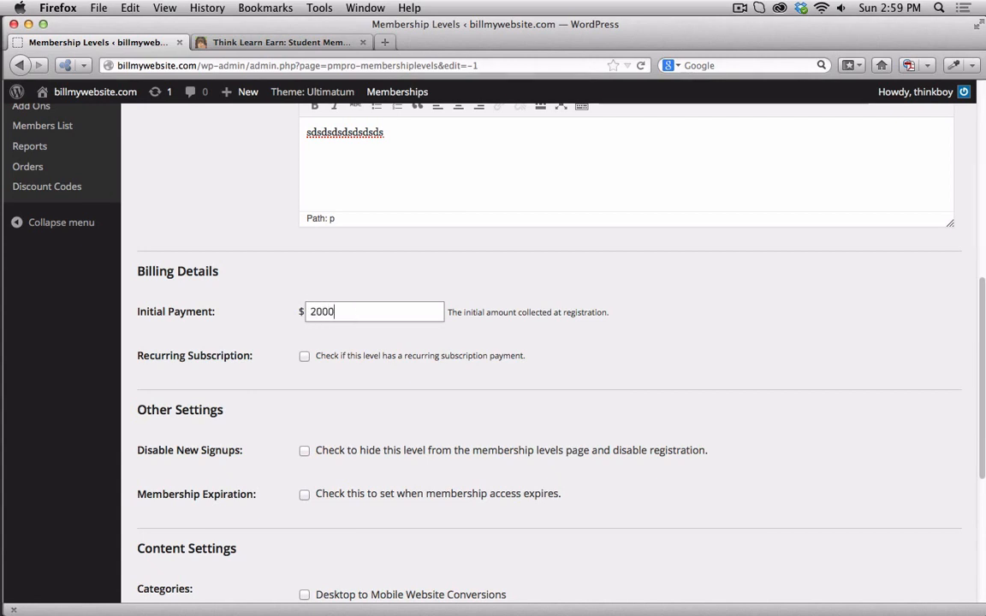
{"action": "scroll", "scroll_direction": "down", "scroll_amount": 3}
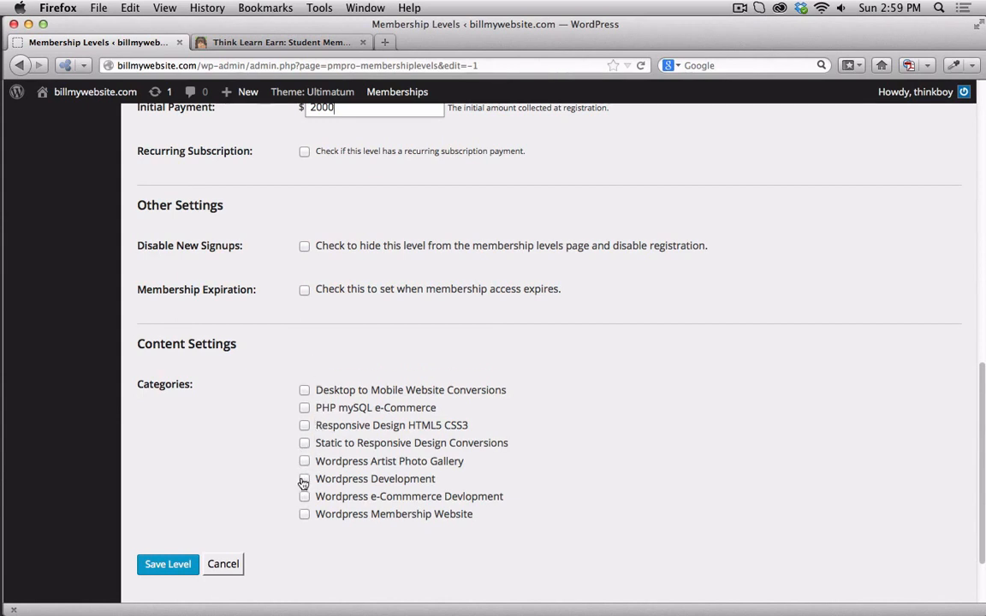
{"action": "left_click", "coordinate": [304, 497]}
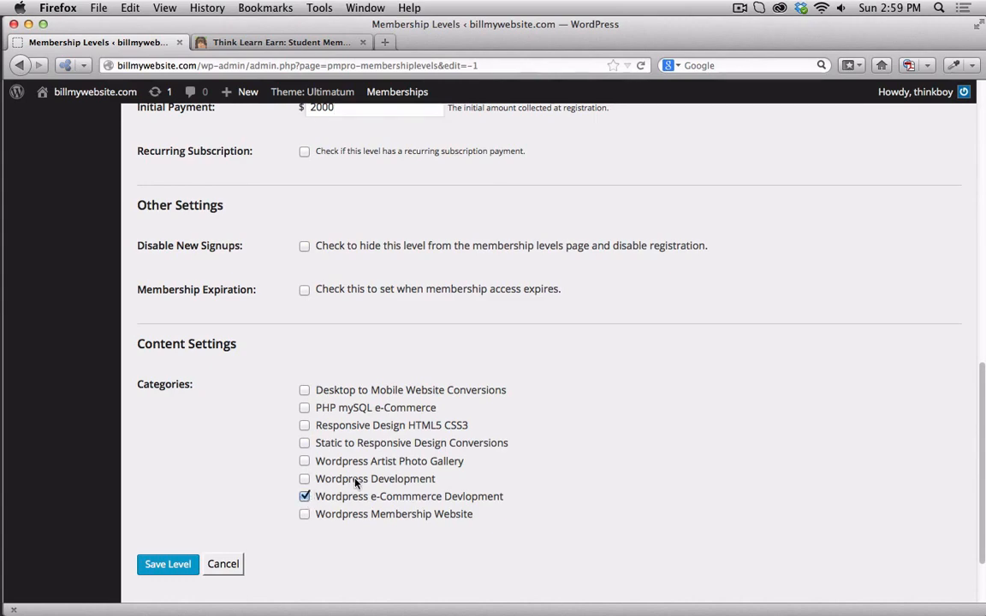
{"action": "scroll", "scroll_direction": "down", "scroll_amount": 3}
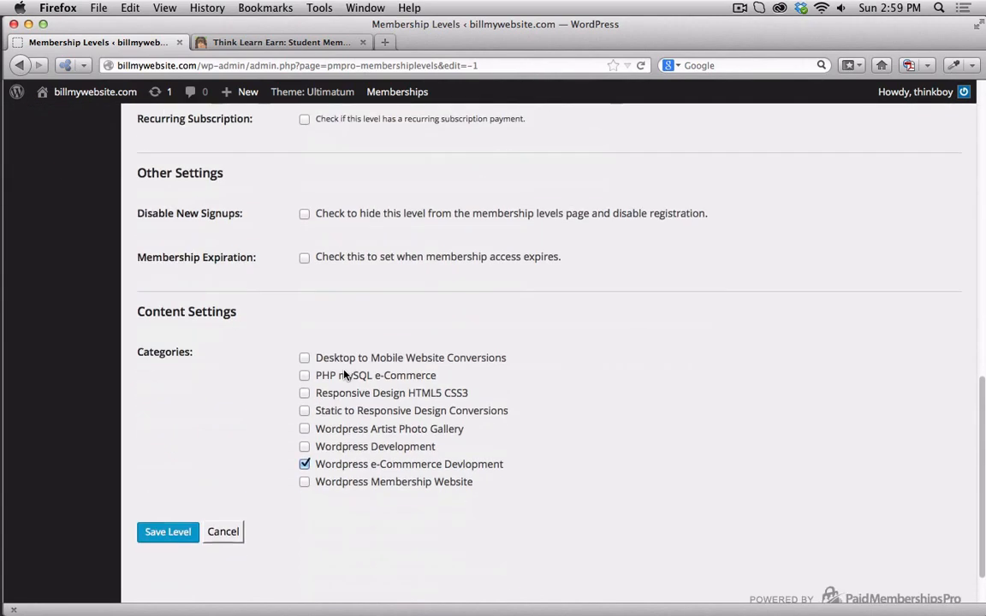
{"action": "left_click", "coordinate": [168, 530]}
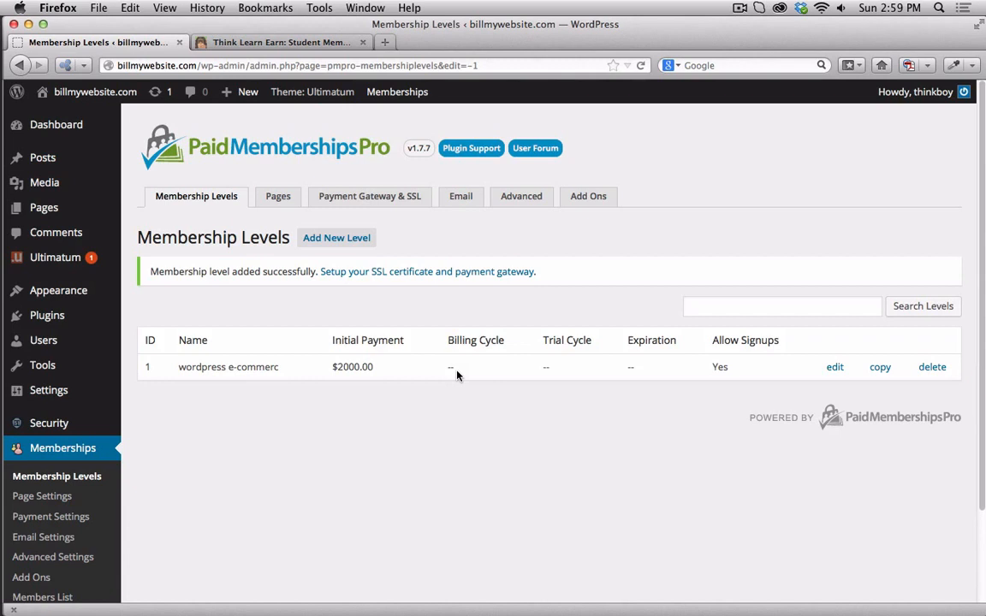
{"action": "mouse_move", "coordinate": [428, 312]}
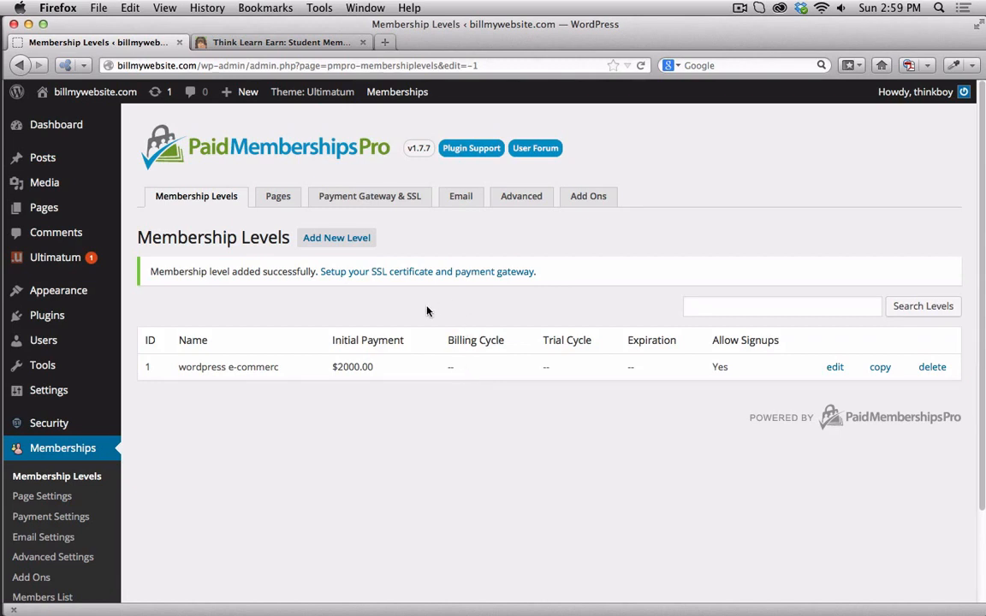
- Go to Memberships > Discount Codes and start a new discount code
{"action": "left_click", "coordinate": [397, 93]}
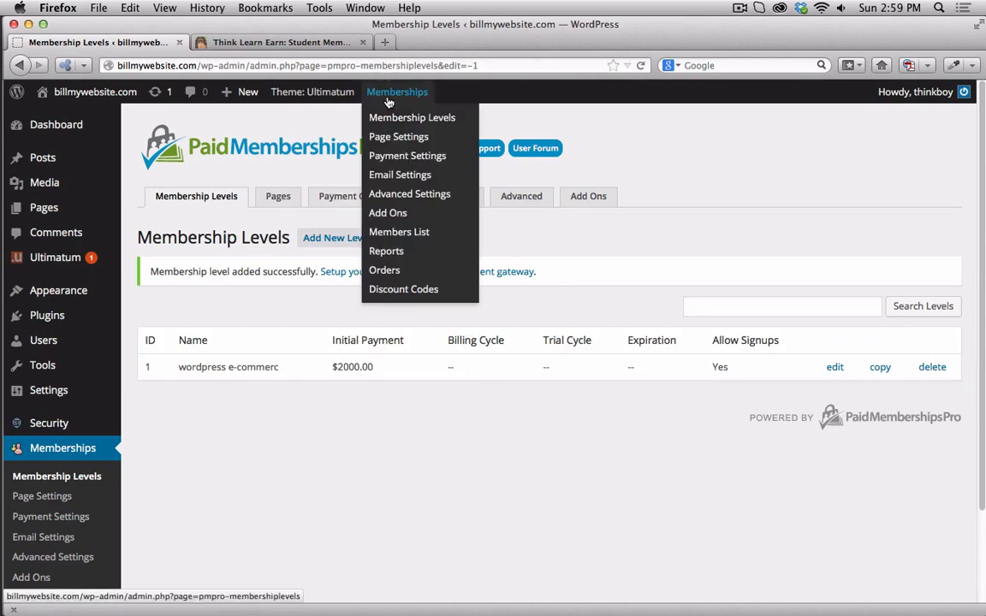
{"action": "left_click", "coordinate": [404, 288]}
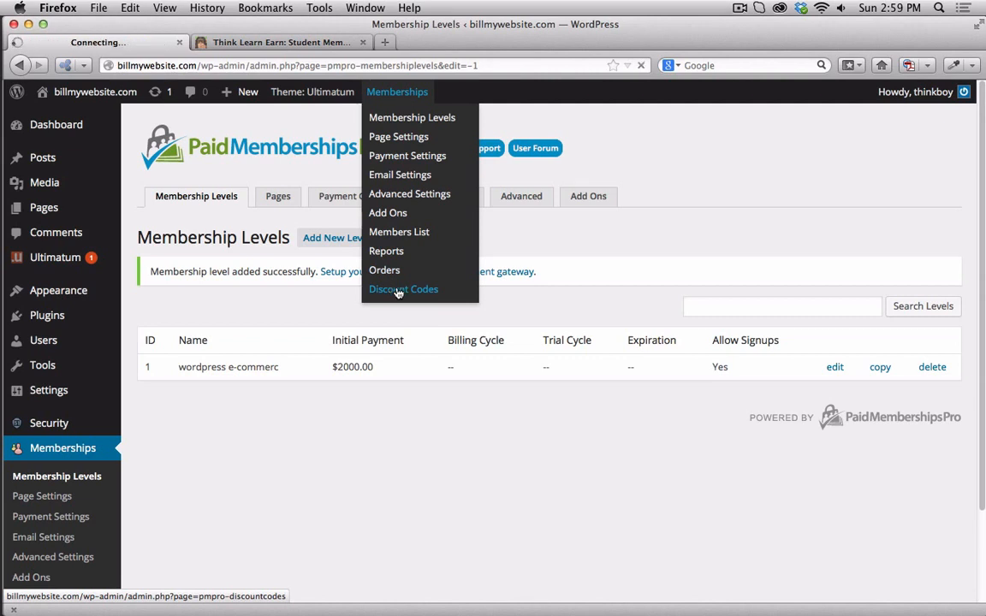
{"action": "left_click", "coordinate": [404, 288]}
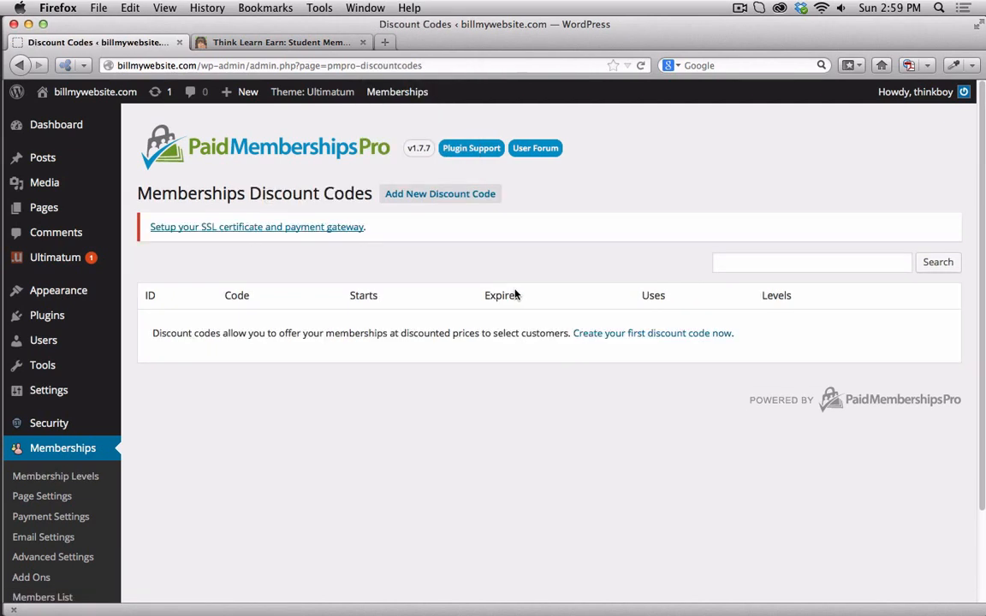
{"action": "mouse_move", "coordinate": [514, 283]}
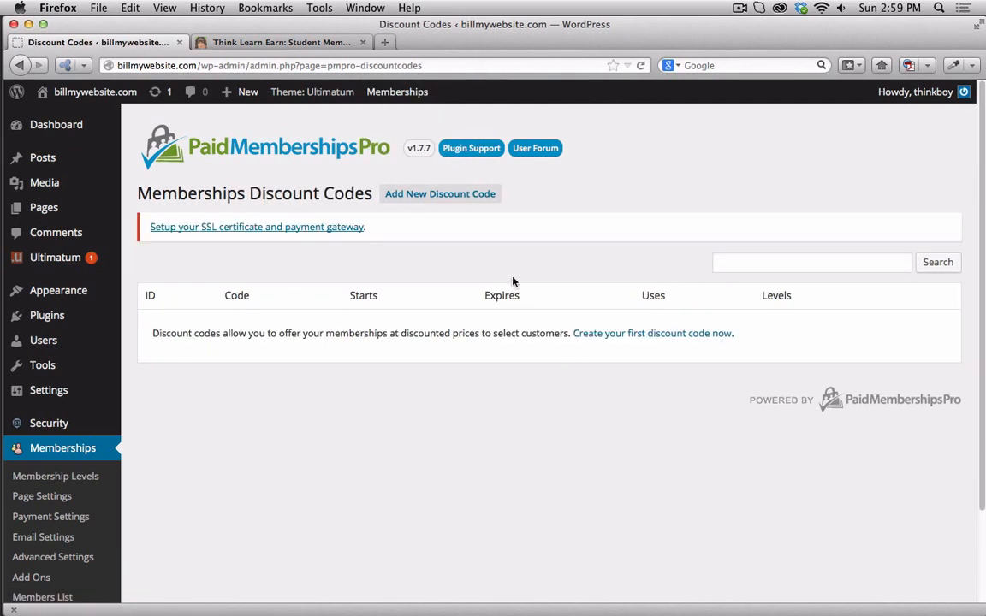
{"action": "left_click", "coordinate": [440, 194]}
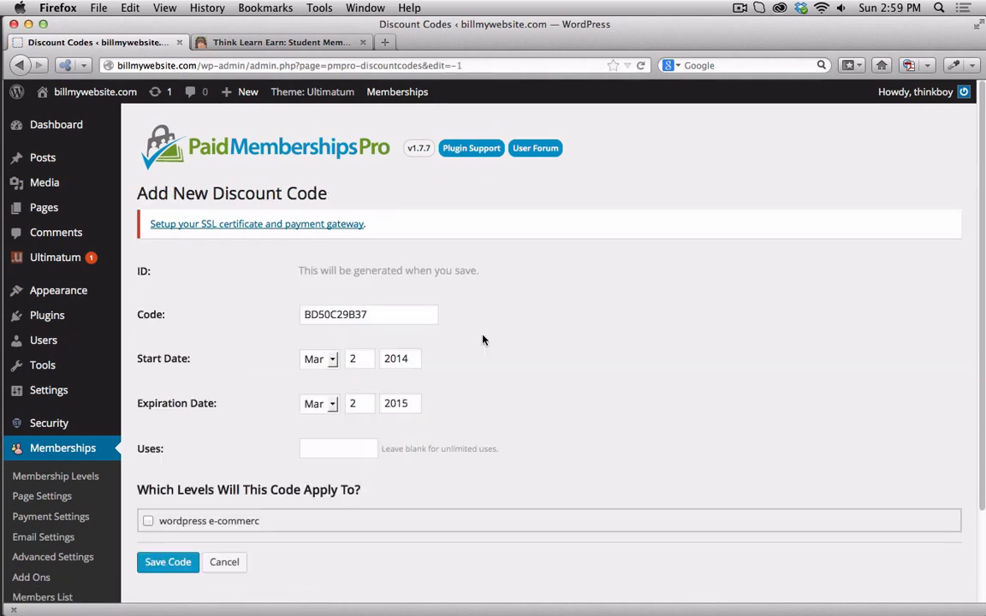
- Replace the auto-generated code with 'payment-plan-wp-6mon'
{"action": "triple_click", "coordinate": [368, 315]}
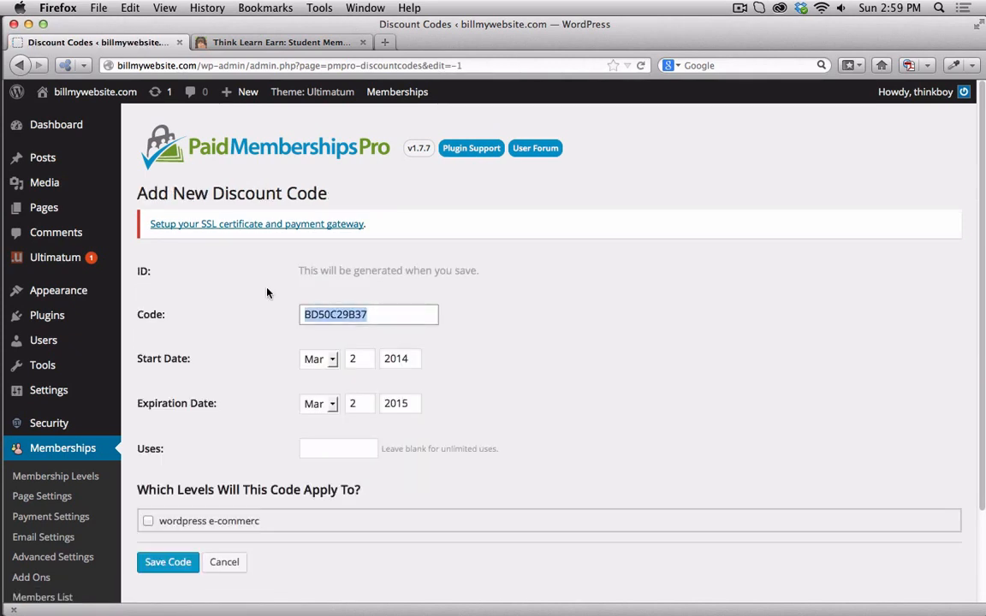
{"action": "type", "text": "paykent"}
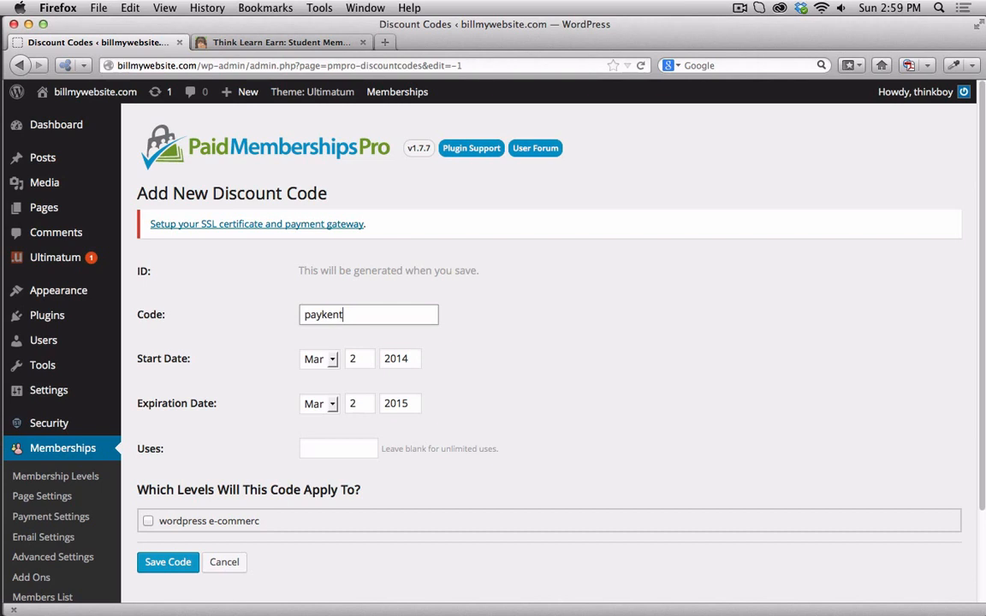
{"action": "type", "text": "pame"}
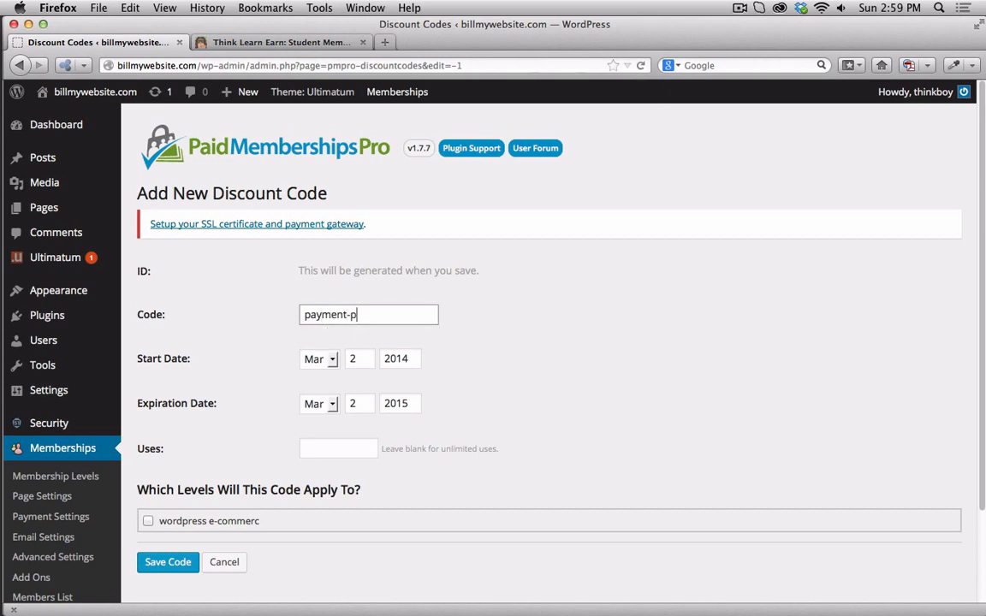
{"action": "type", "text": "lan-wp"}
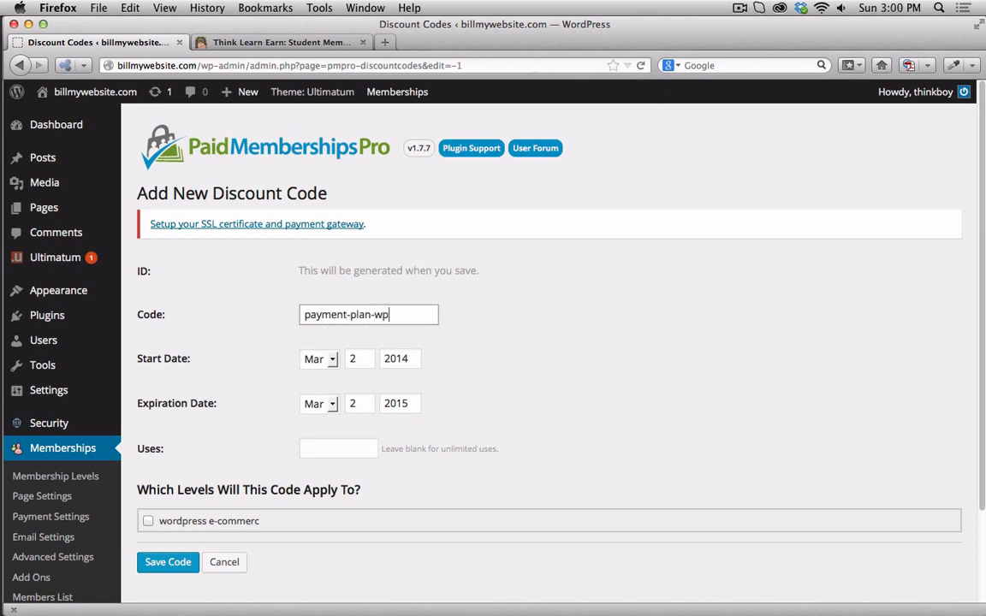
{"action": "type", "text": "-6mon"}
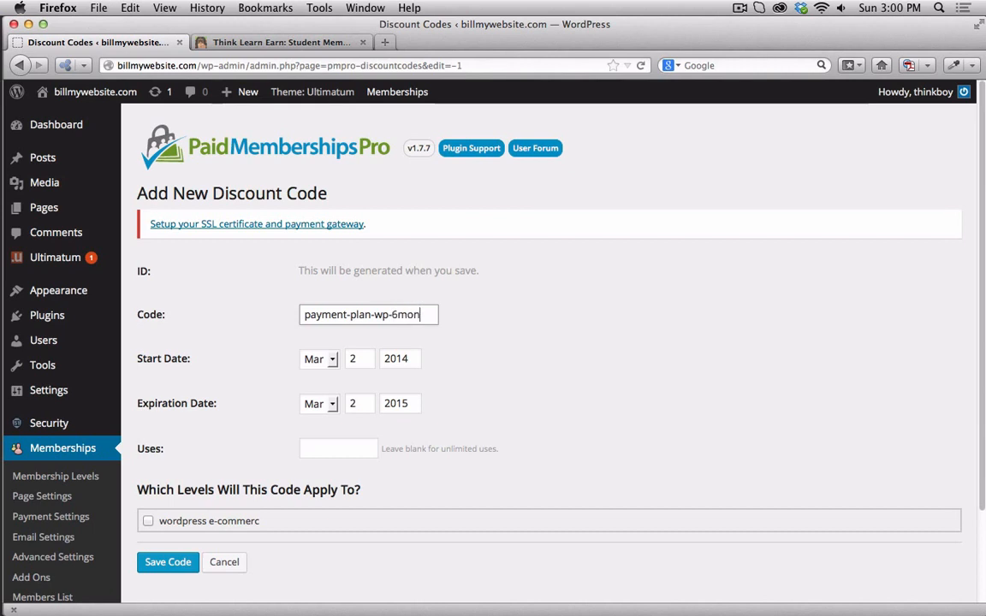
{"action": "scroll", "scroll_direction": "down", "scroll_amount": 3}
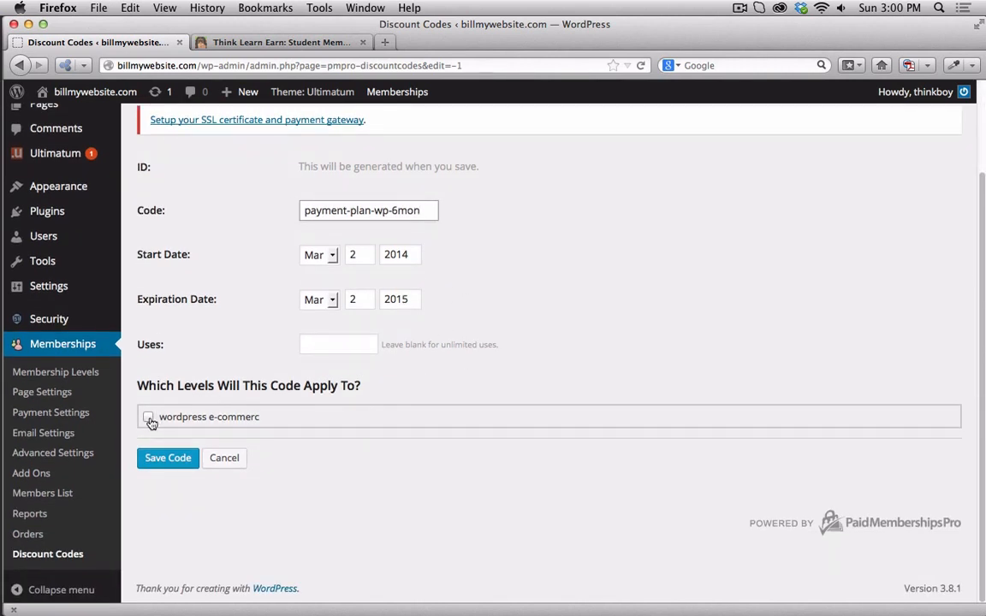
- Apply the code to the e-commerce level as a recurring subscription: $500 initial, $500 every 1 Month, 5 cycles
{"action": "left_click", "coordinate": [147, 417]}
{"action": "type", "text": "500"}
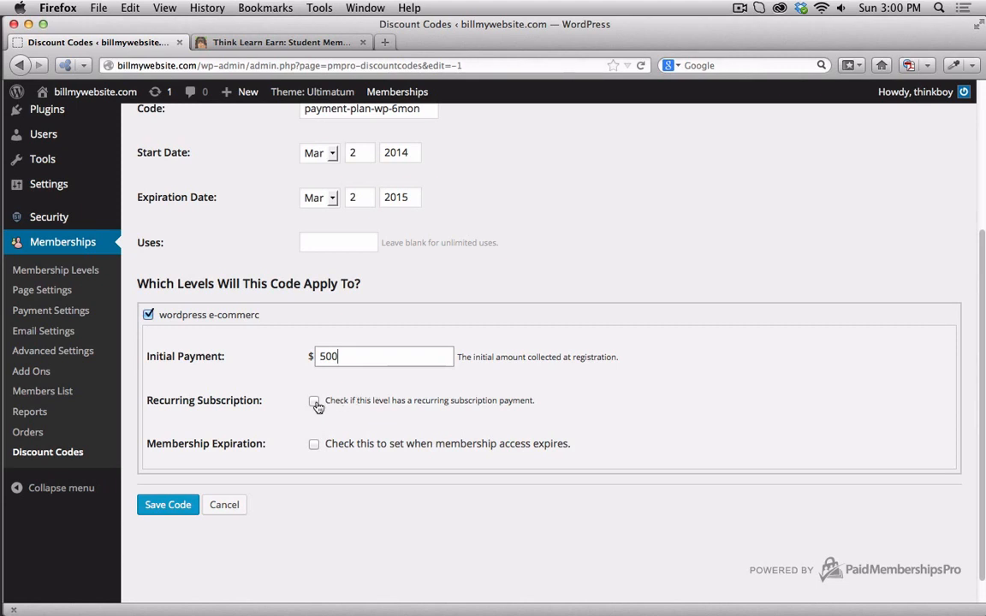
{"action": "left_click", "coordinate": [315, 401]}
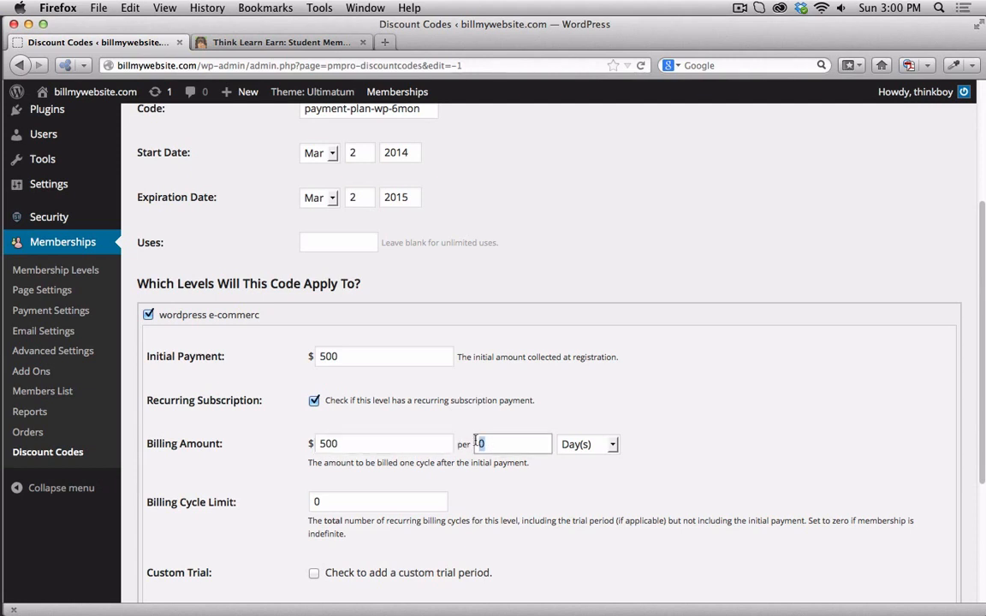
{"action": "type", "text": "1"}
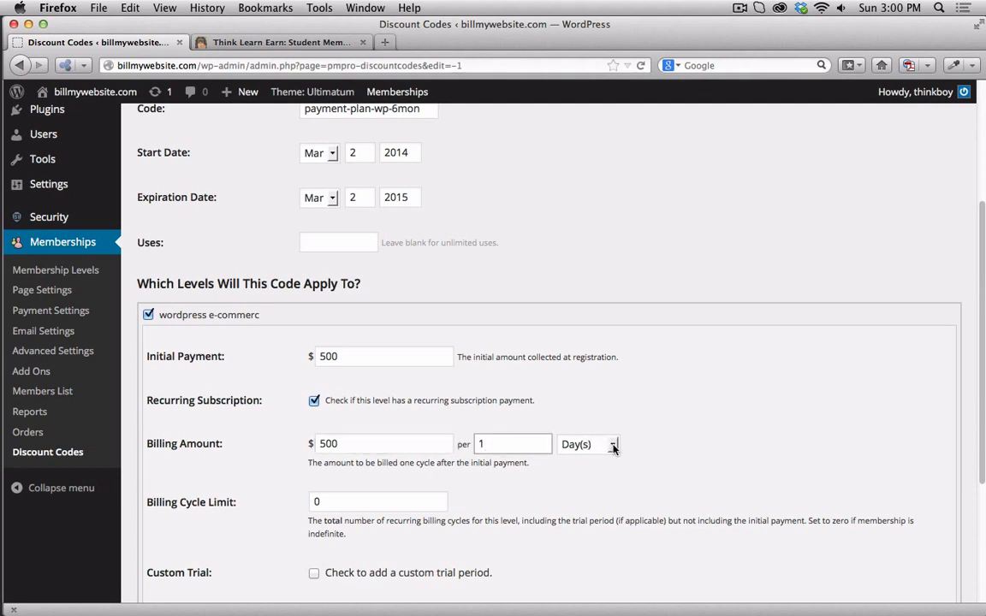
{"action": "left_click", "coordinate": [589, 445]}
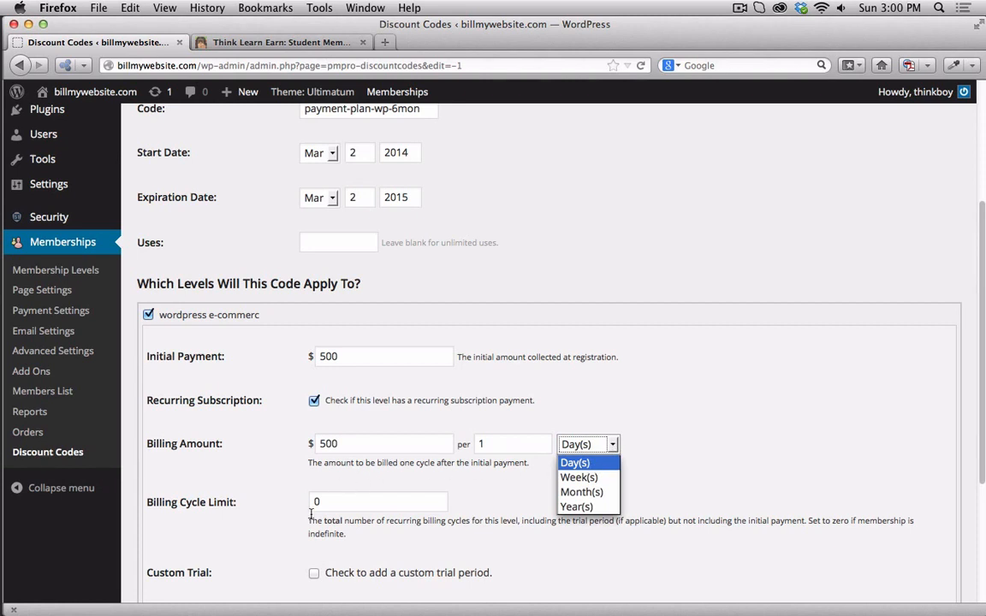
{"action": "mouse_move", "coordinate": [384, 494]}
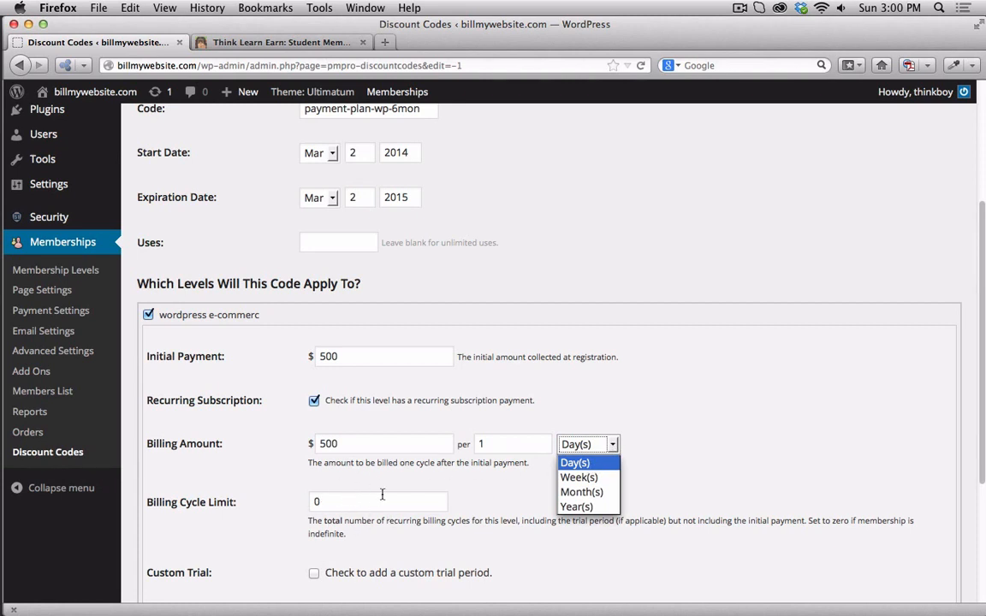
{"action": "left_click", "coordinate": [583, 493]}
{"action": "type", "text": "5"}
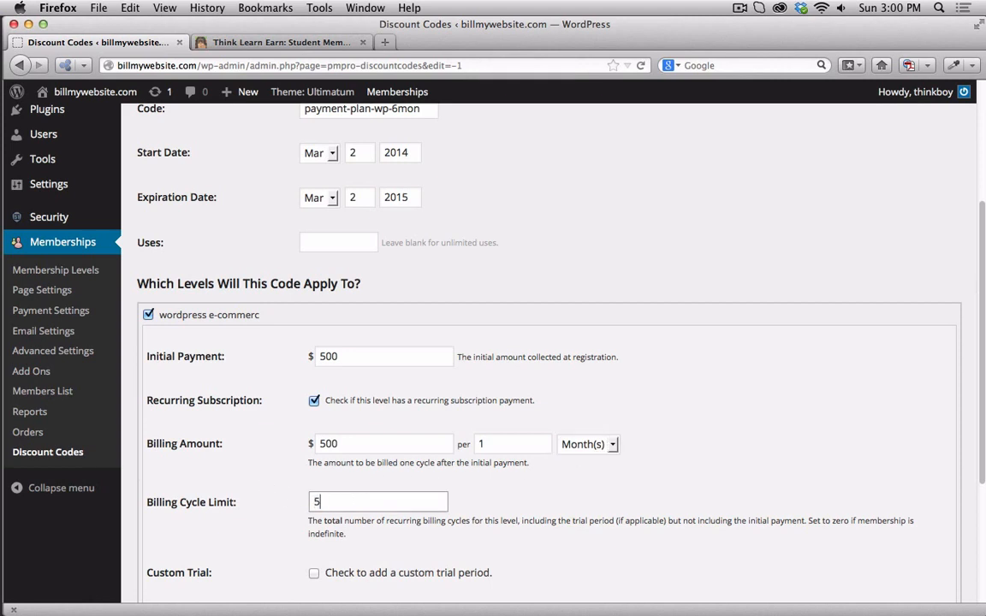
{"action": "scroll", "scroll_direction": "down", "scroll_amount": 3}
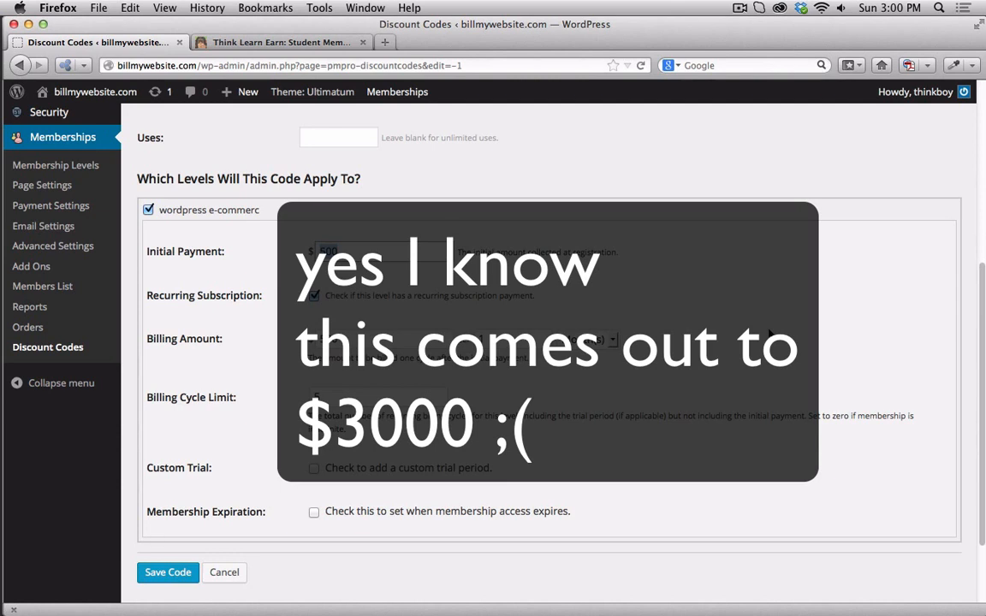
{"action": "scroll", "scroll_direction": "down", "scroll_amount": 3}
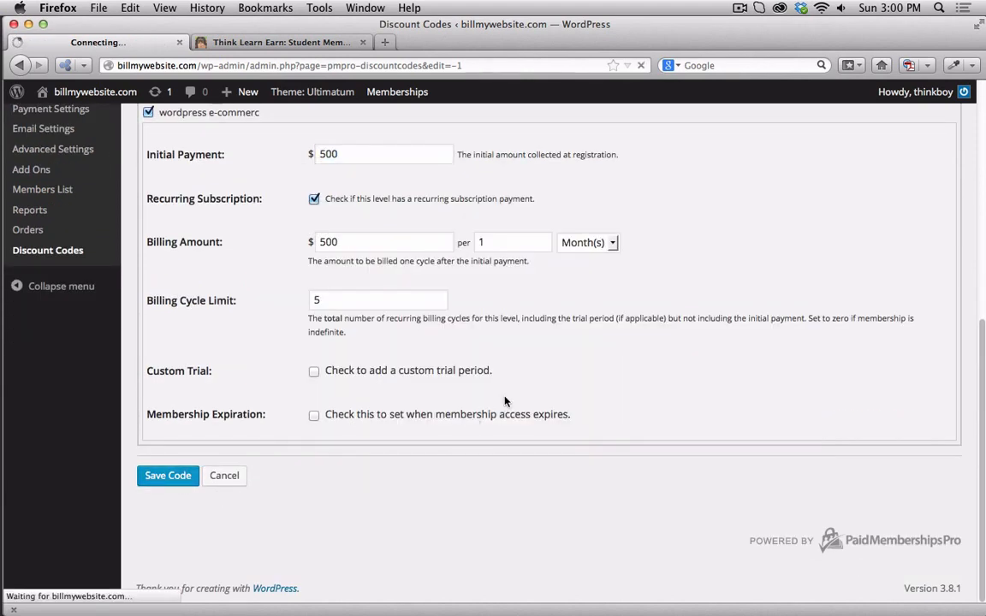
- Save the discount code and return to the Discount Codes list showing payment-plan-wp-6mon
{"action": "left_click", "coordinate": [168, 476]}
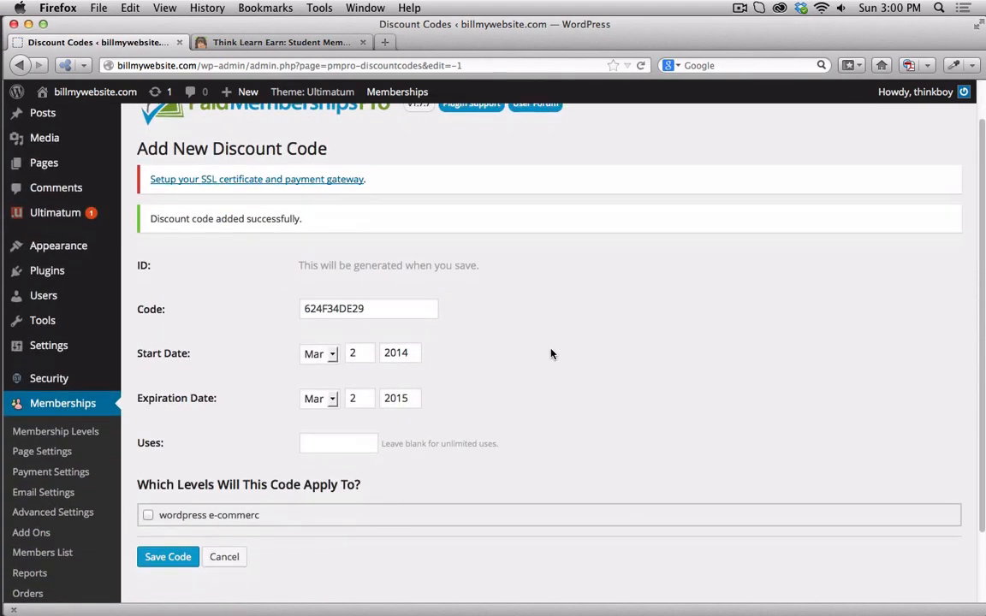
{"action": "scroll", "scroll_direction": "up", "scroll_amount": 3}
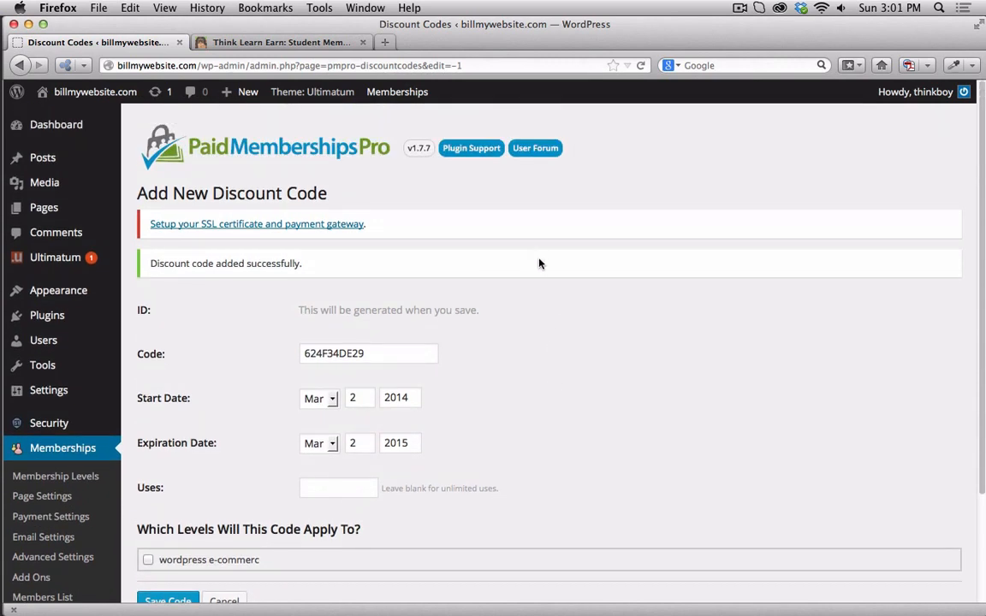
{"action": "left_click", "coordinate": [398, 92]}
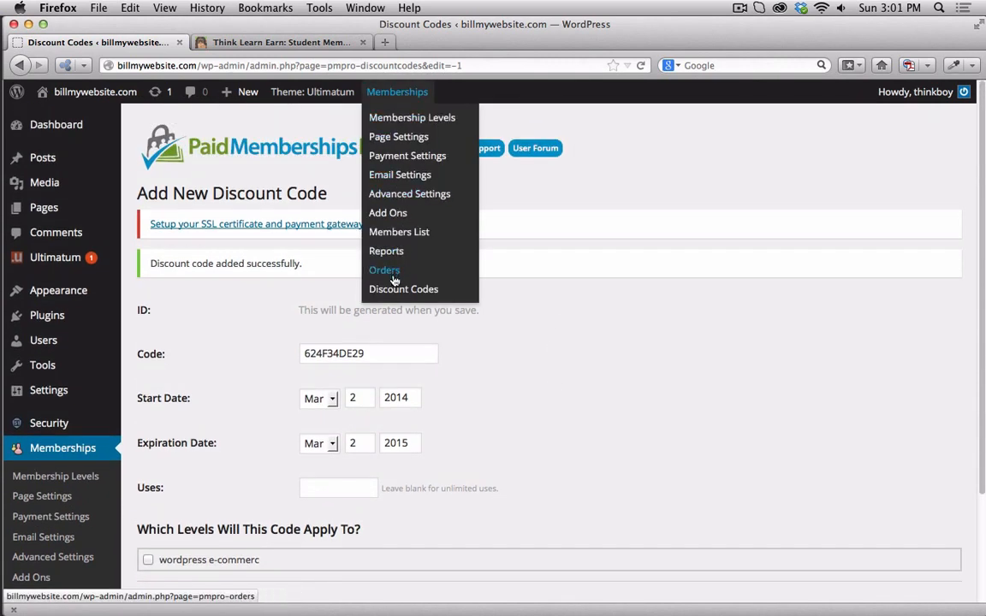
{"action": "left_click", "coordinate": [404, 288]}
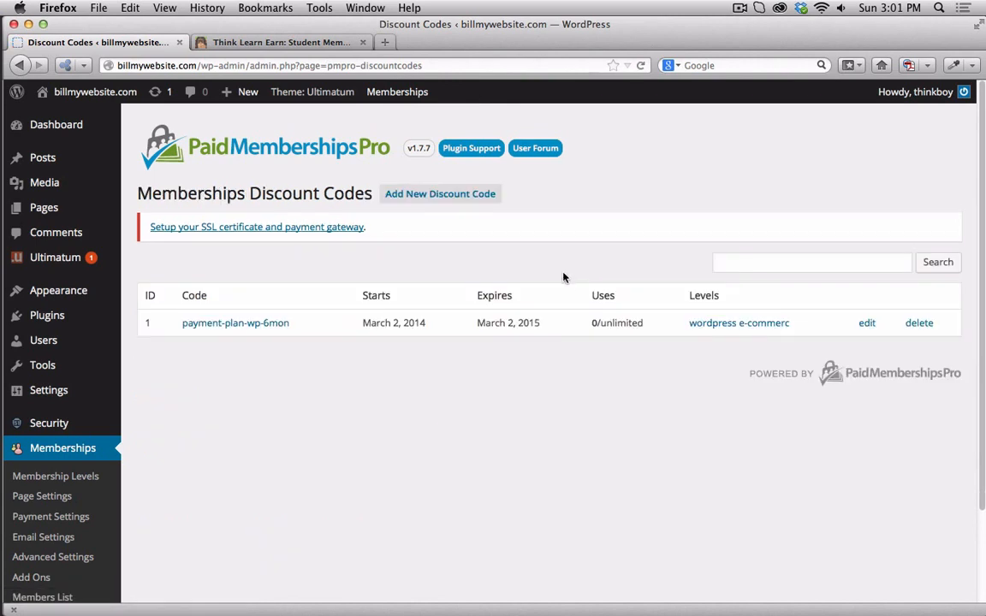
{"action": "mouse_move", "coordinate": [200, 329]}
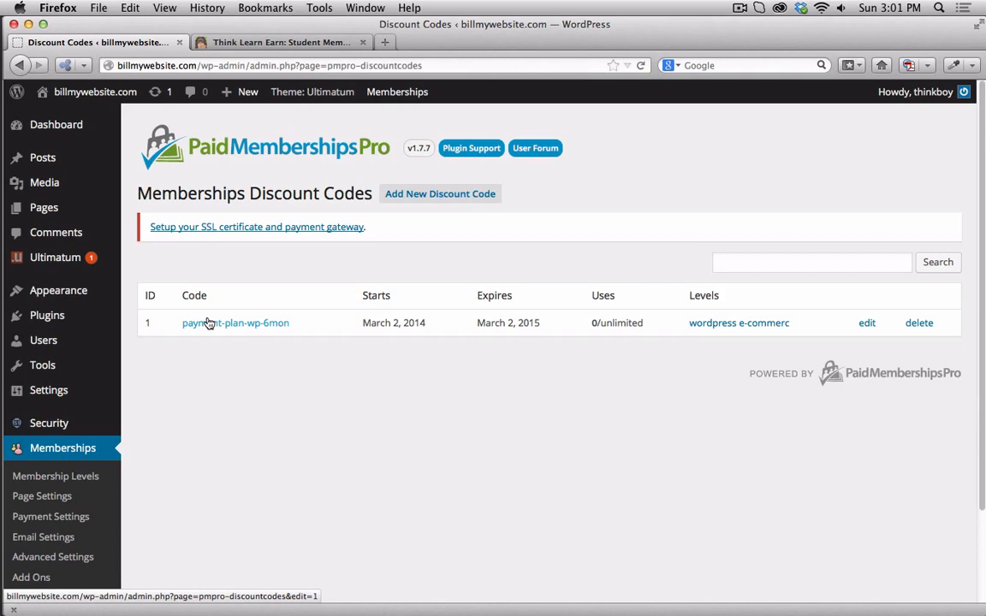
{"action": "mouse_move", "coordinate": [644, 341]}
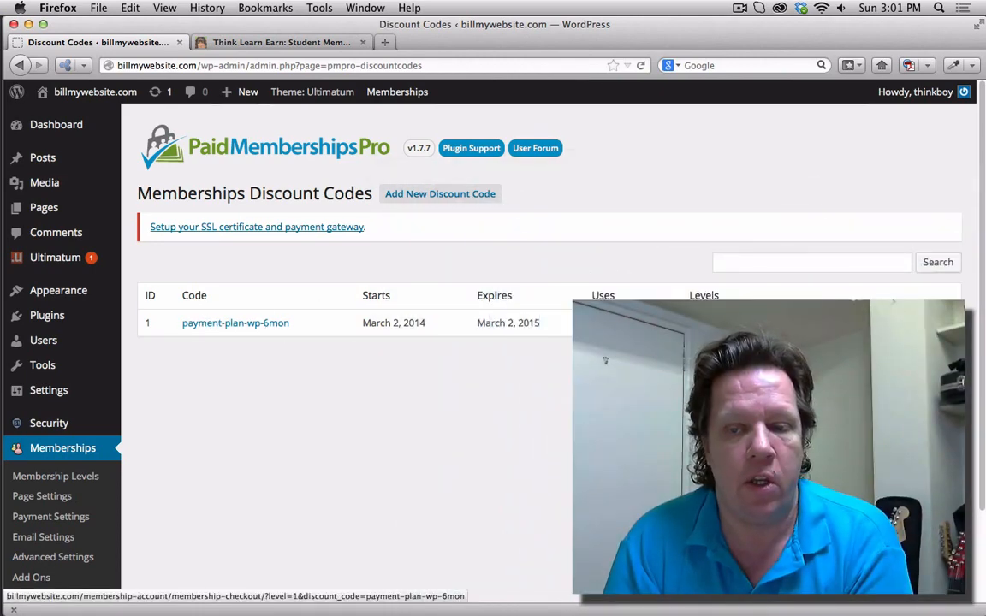
- View the checkout with payment-plan-wp-6mon applied: $500 now, then $500 per month for 5 months
{"action": "left_click", "coordinate": [236, 322]}
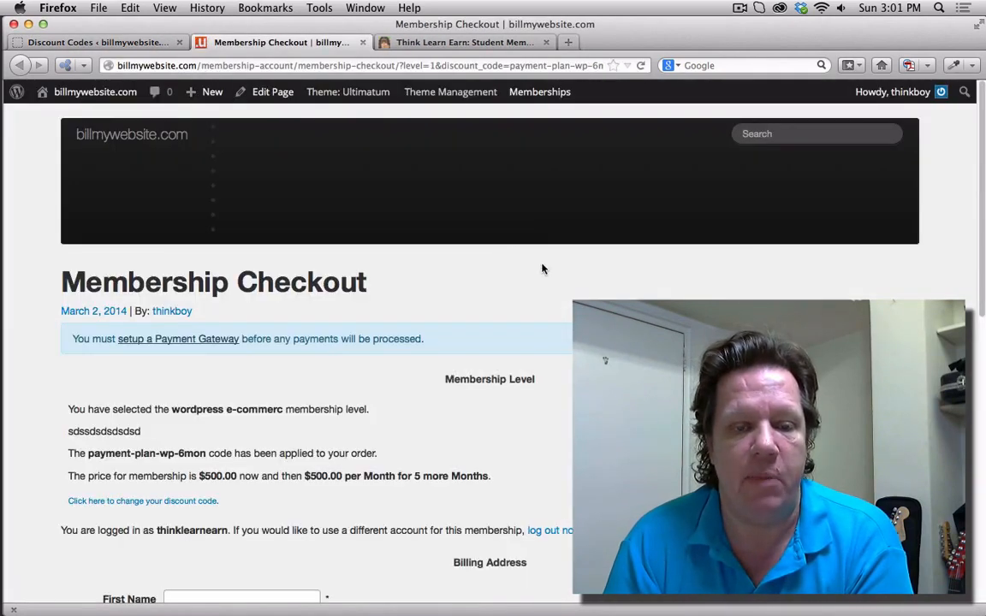
{"action": "scroll", "scroll_direction": "down", "scroll_amount": 3}
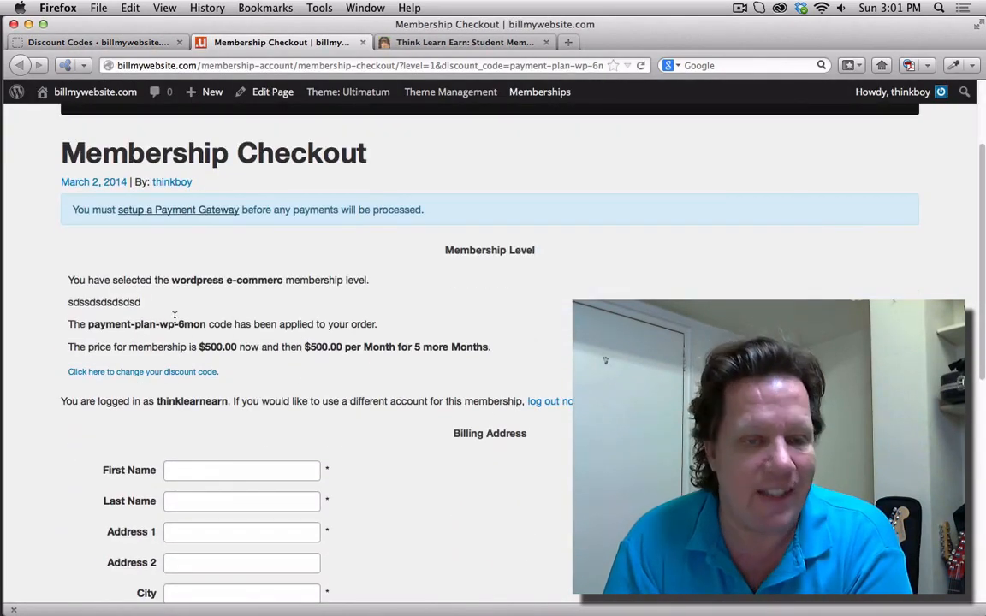
{"action": "mouse_move", "coordinate": [370, 196]}
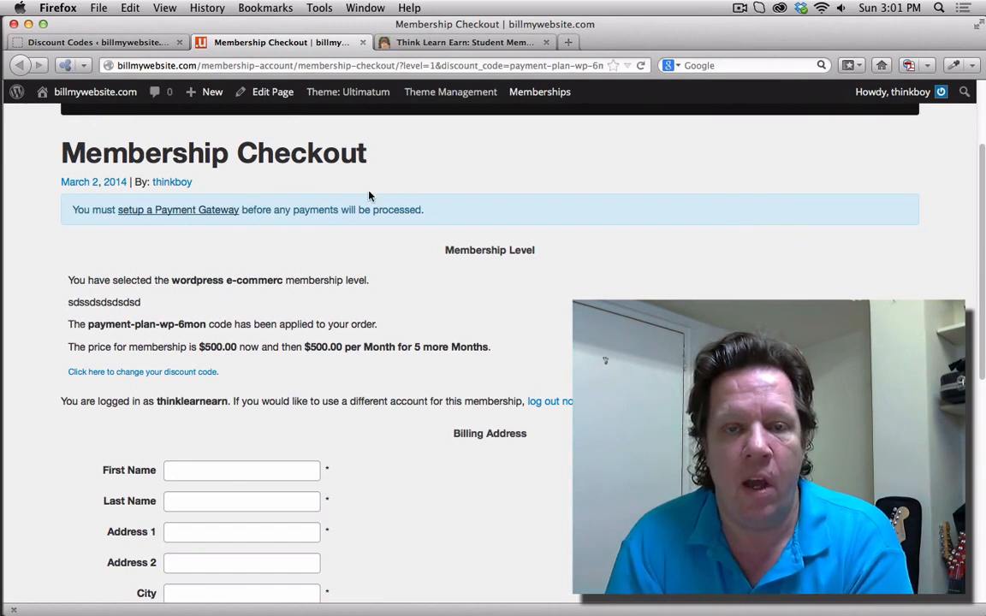
{"action": "mouse_move", "coordinate": [334, 65]}
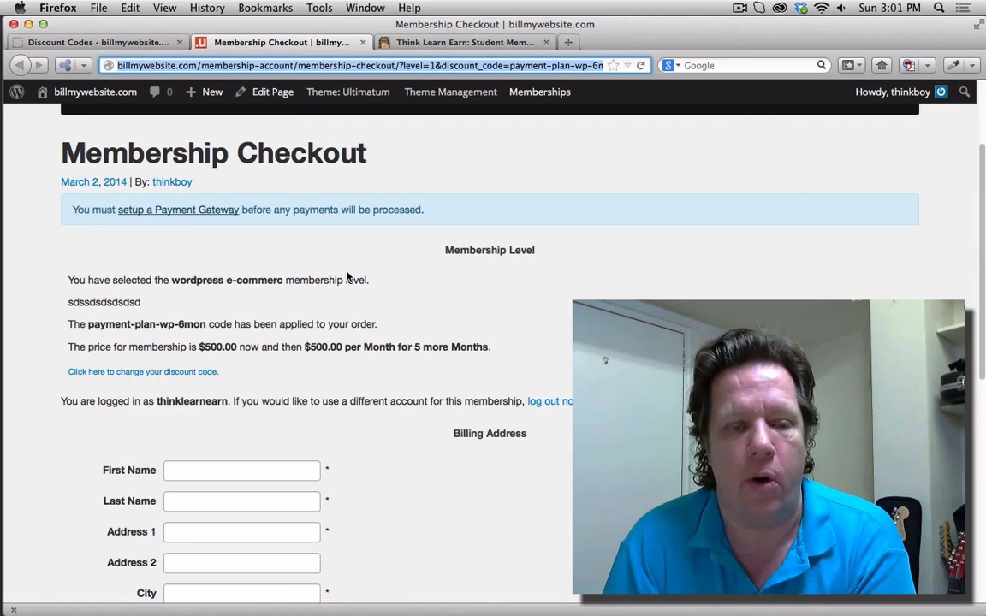
{"action": "scroll", "scroll_direction": "down", "scroll_amount": 3}
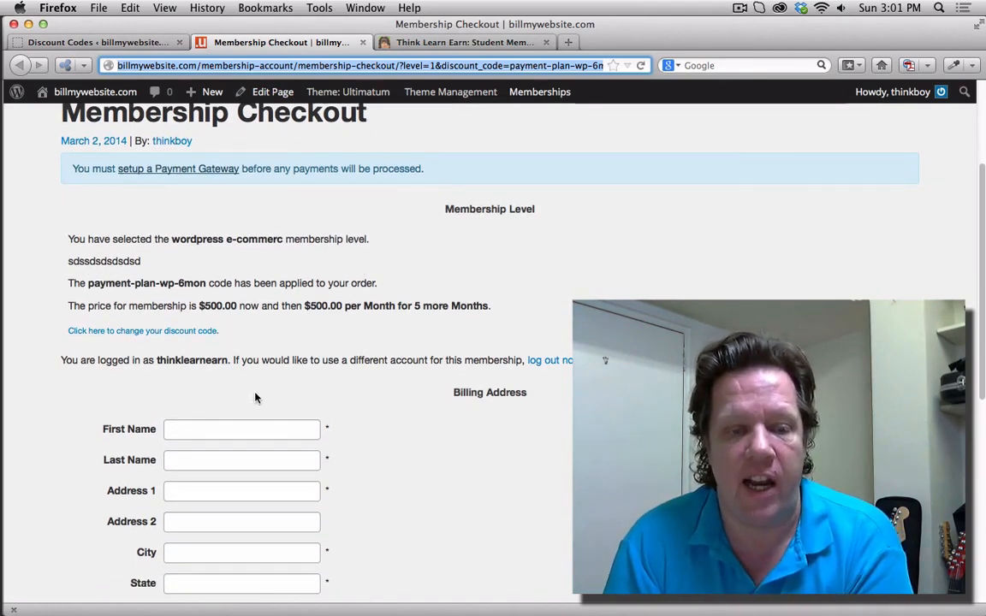
{"action": "scroll", "scroll_direction": "down", "scroll_amount": 3}
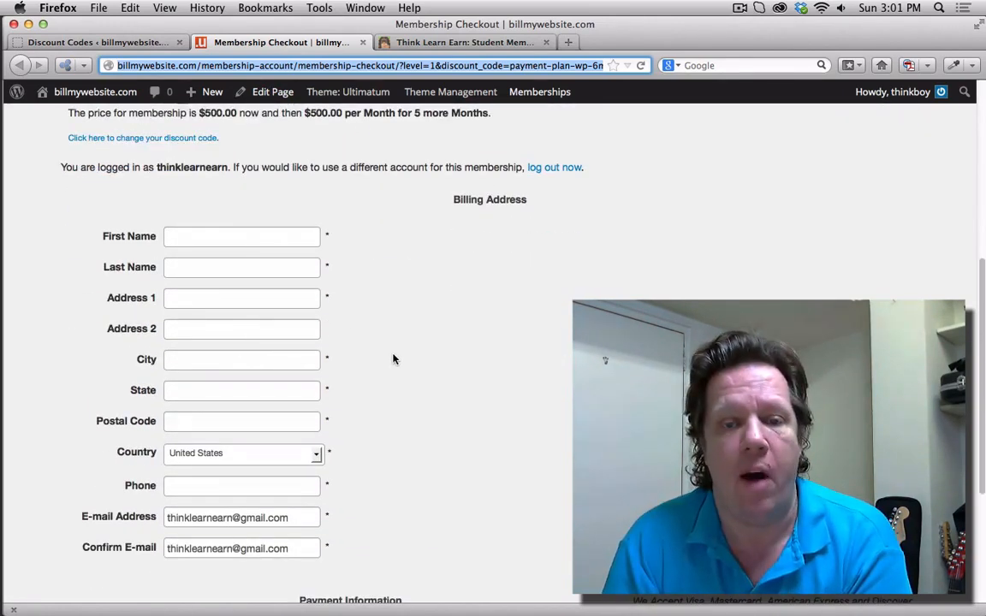
{"action": "scroll", "scroll_direction": "up", "scroll_amount": 3}
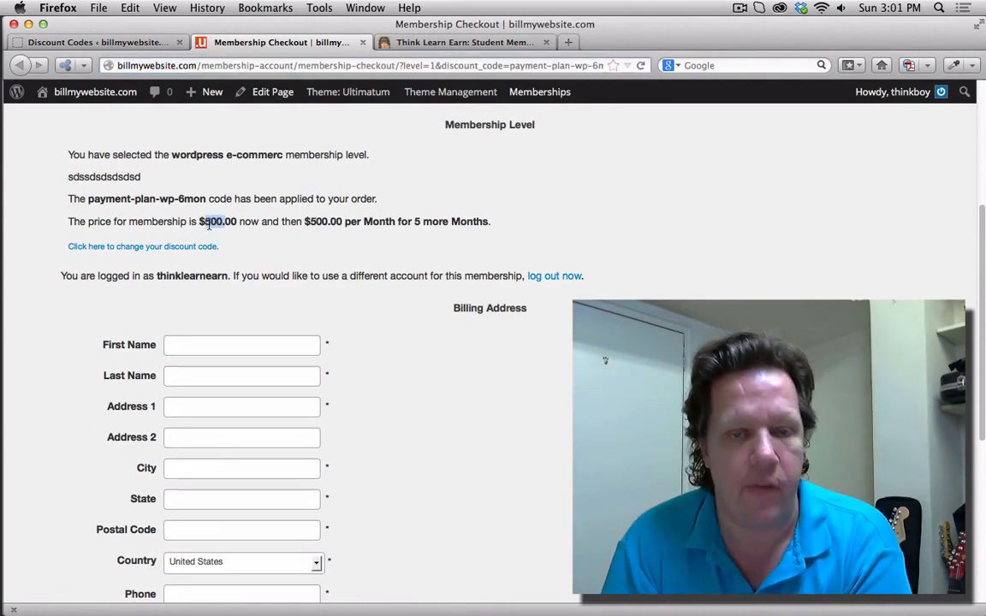
{"action": "mouse_move", "coordinate": [339, 243]}
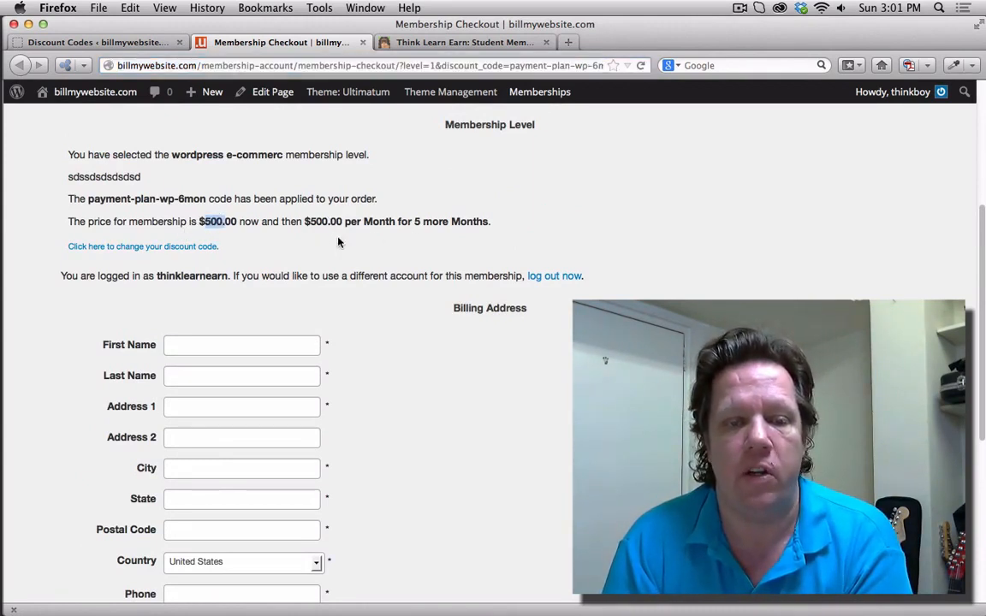
{"action": "scroll", "scroll_direction": "up", "scroll_amount": 3}
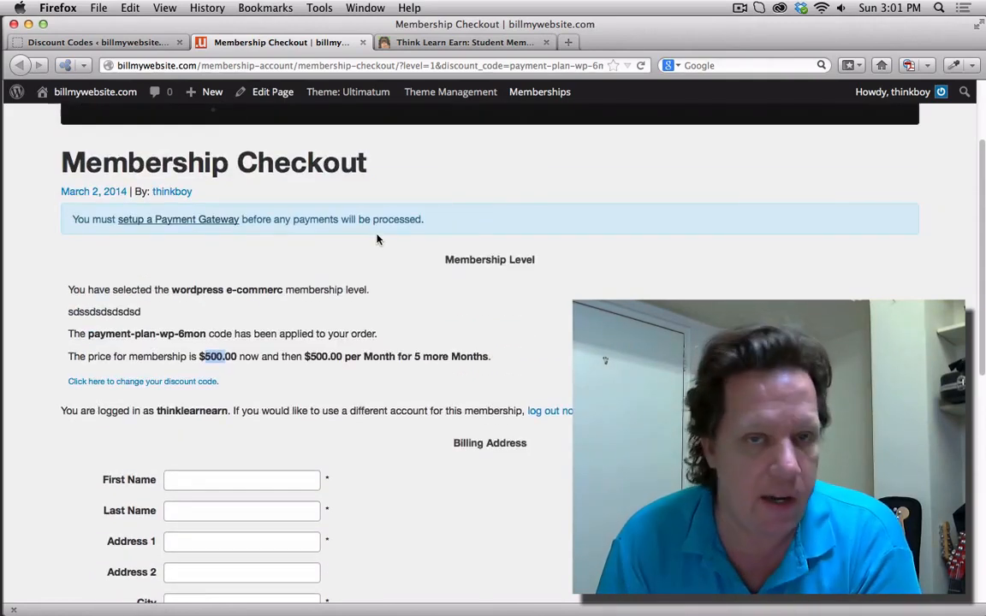